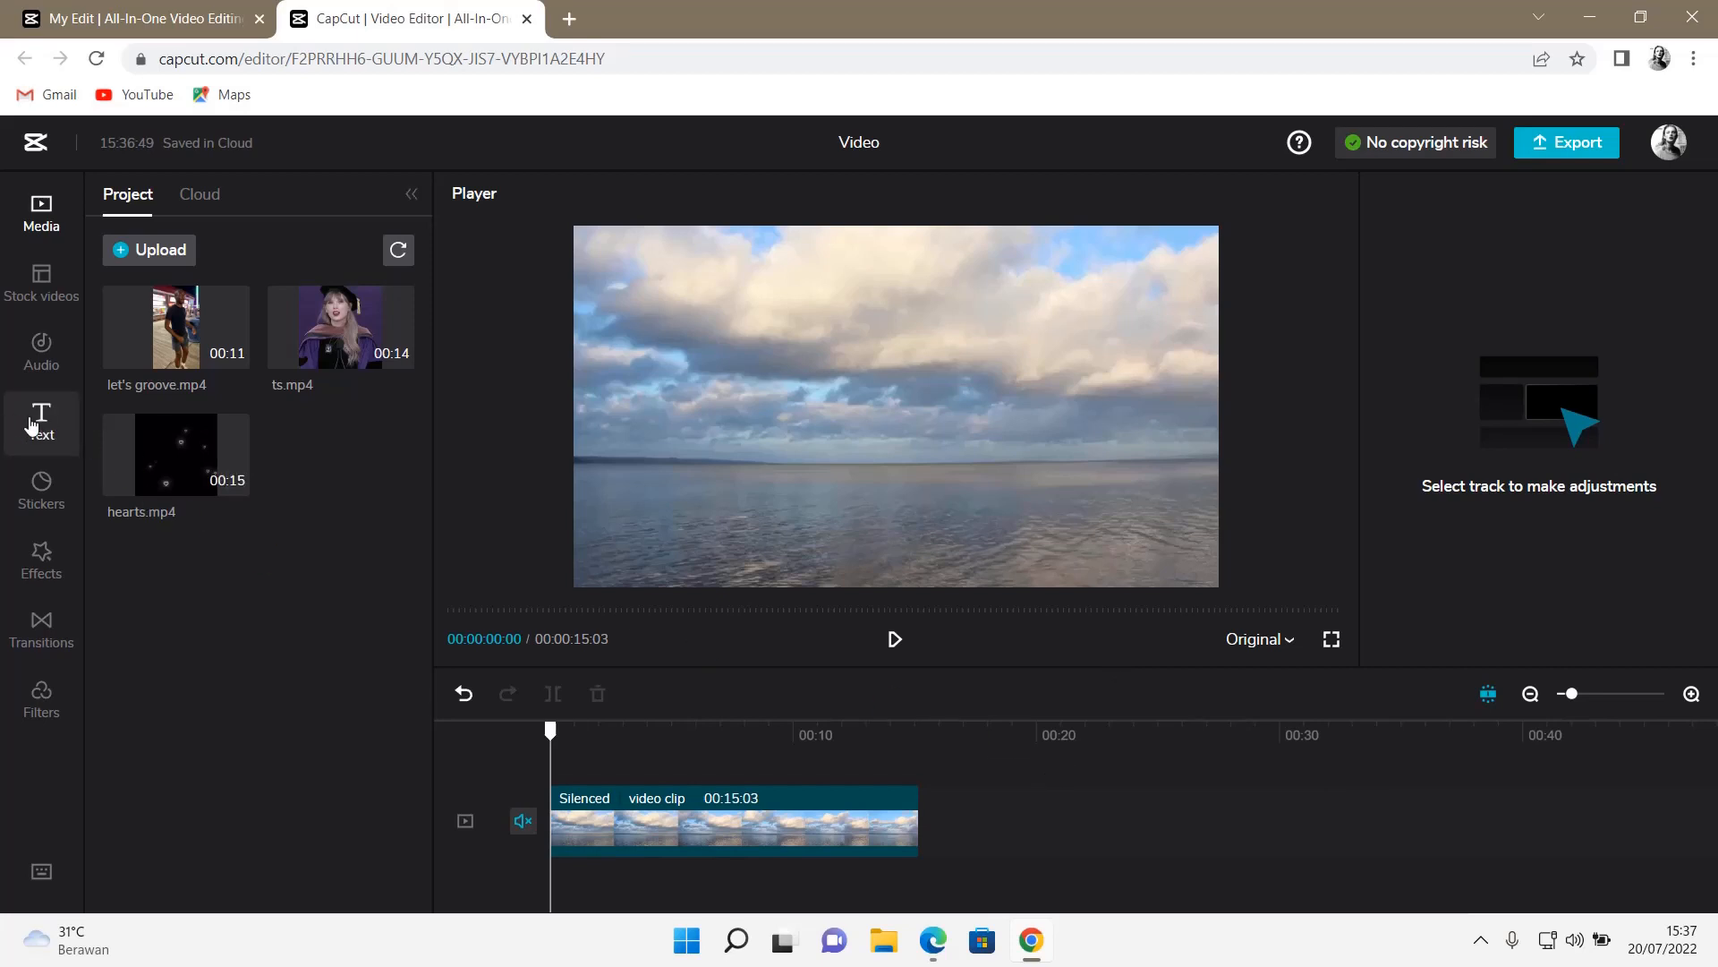
Step: Show the Text panel with default and trending text styles
click(41, 422)
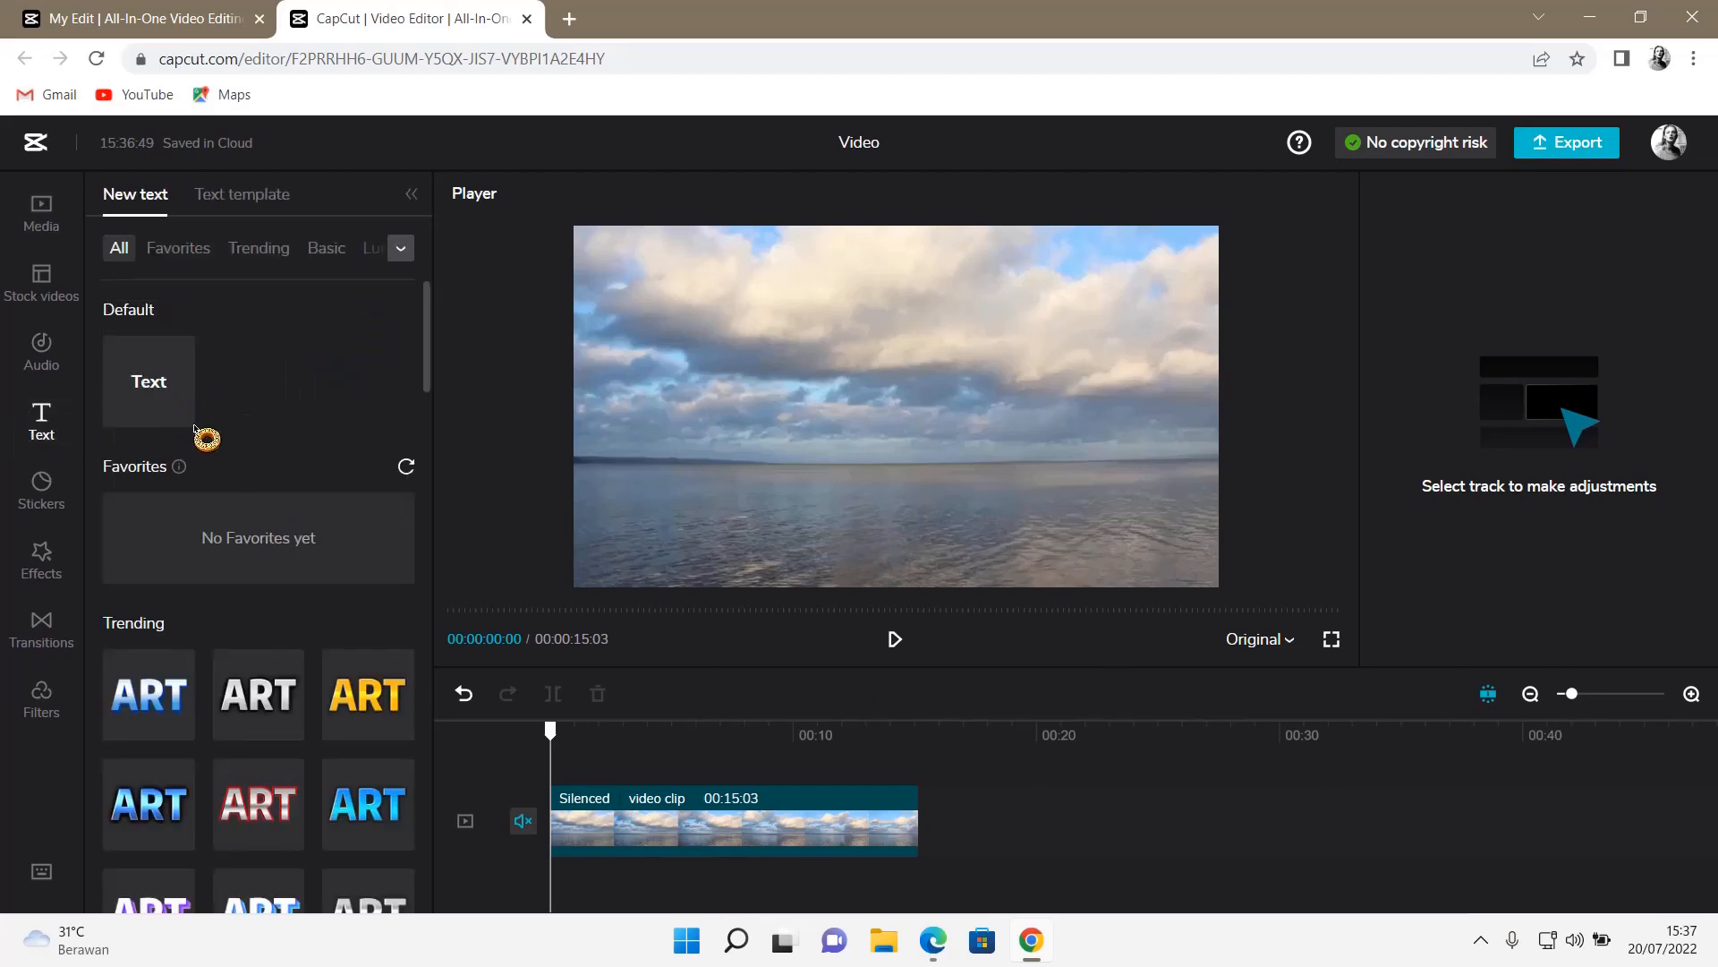
Step: Add a default text caption reading 'hello and welcome to this channel' over the beach video
click(148, 380)
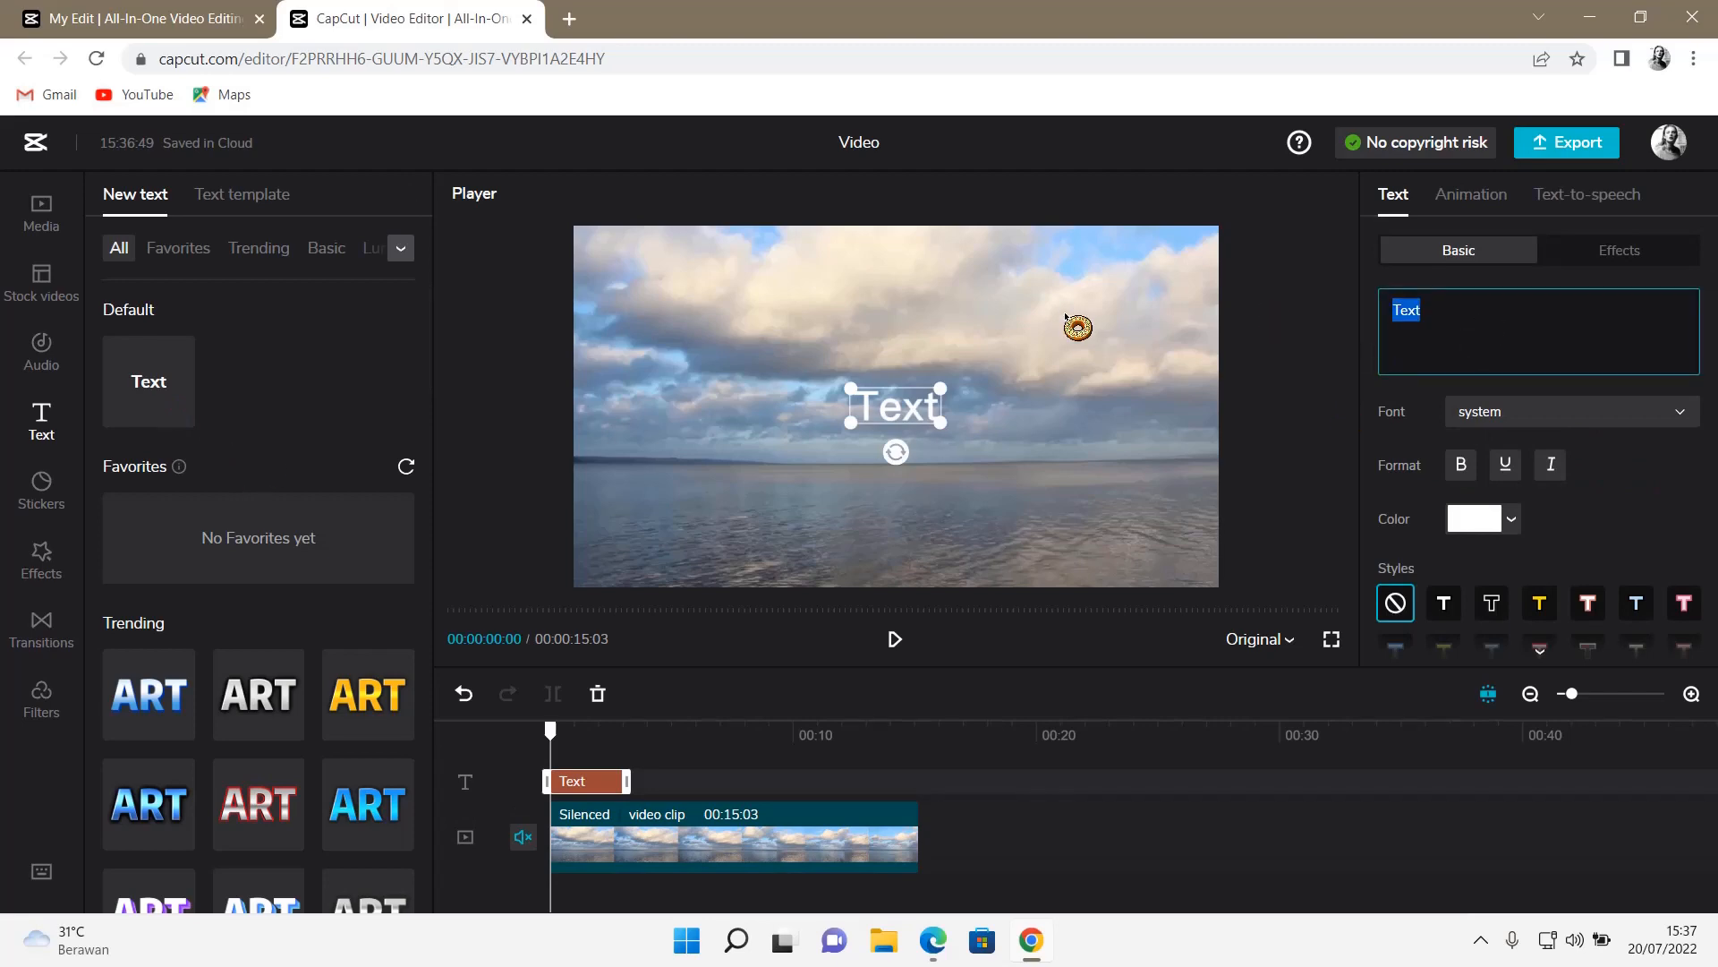
text(hello)
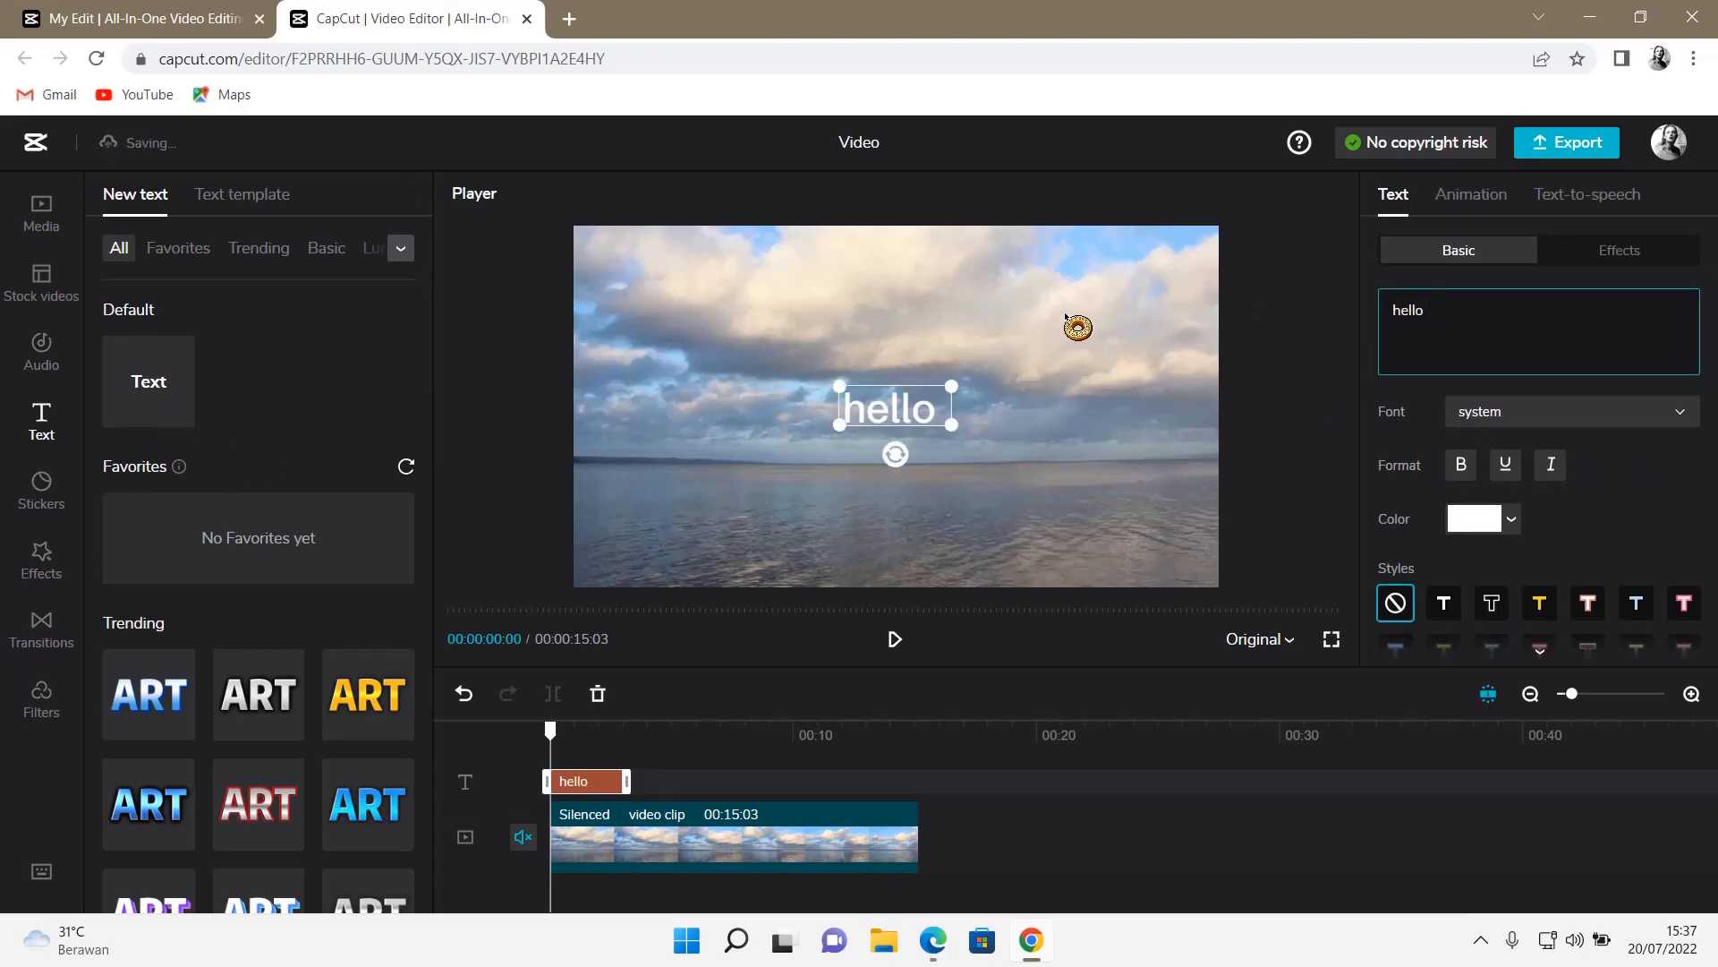
text(and welcome)
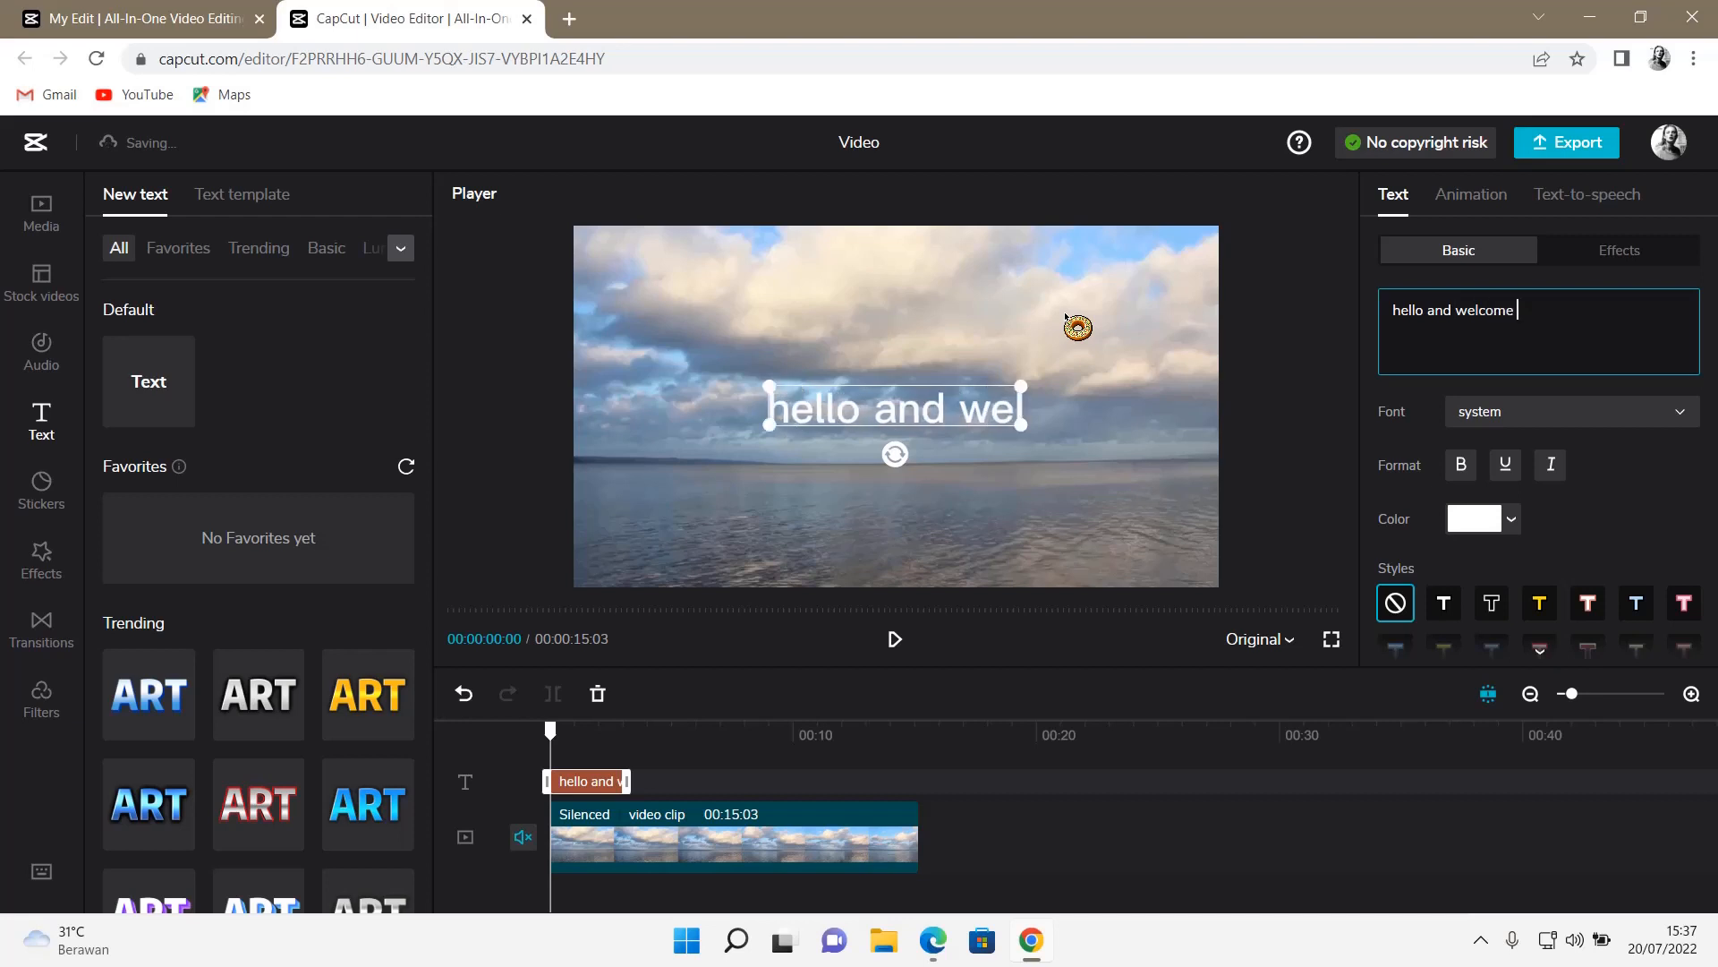
text(to this channel)
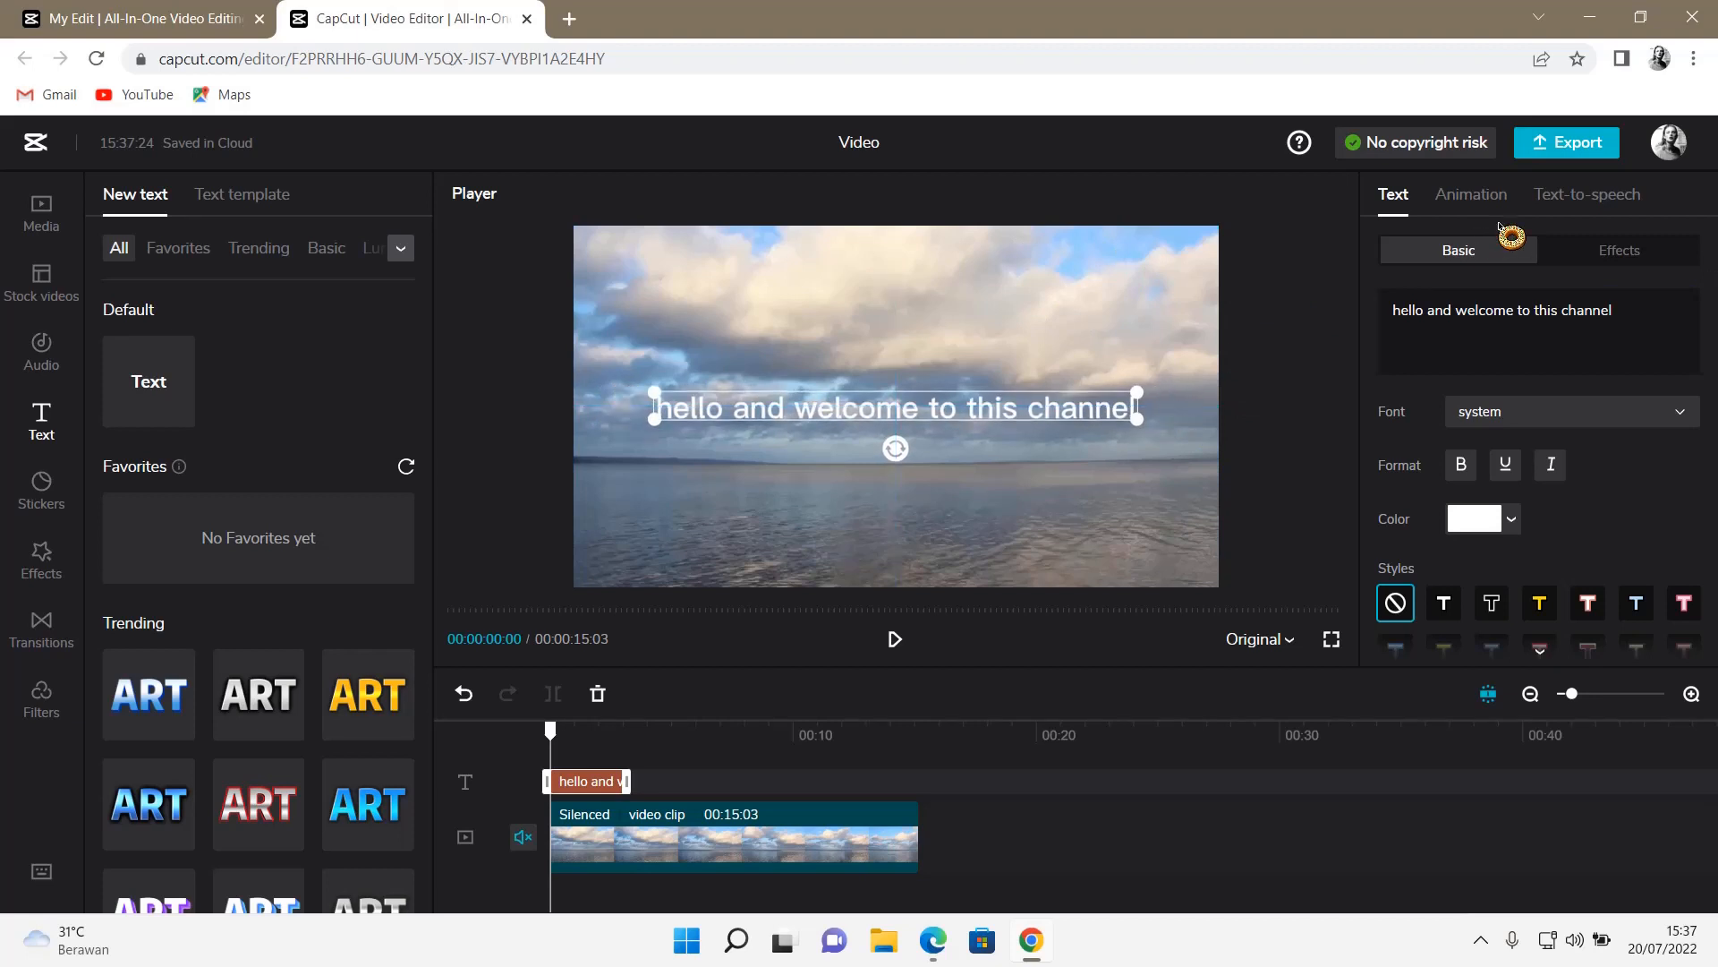
Step: Review the text-to-speech languages for the caption and keep English selected
click(1588, 193)
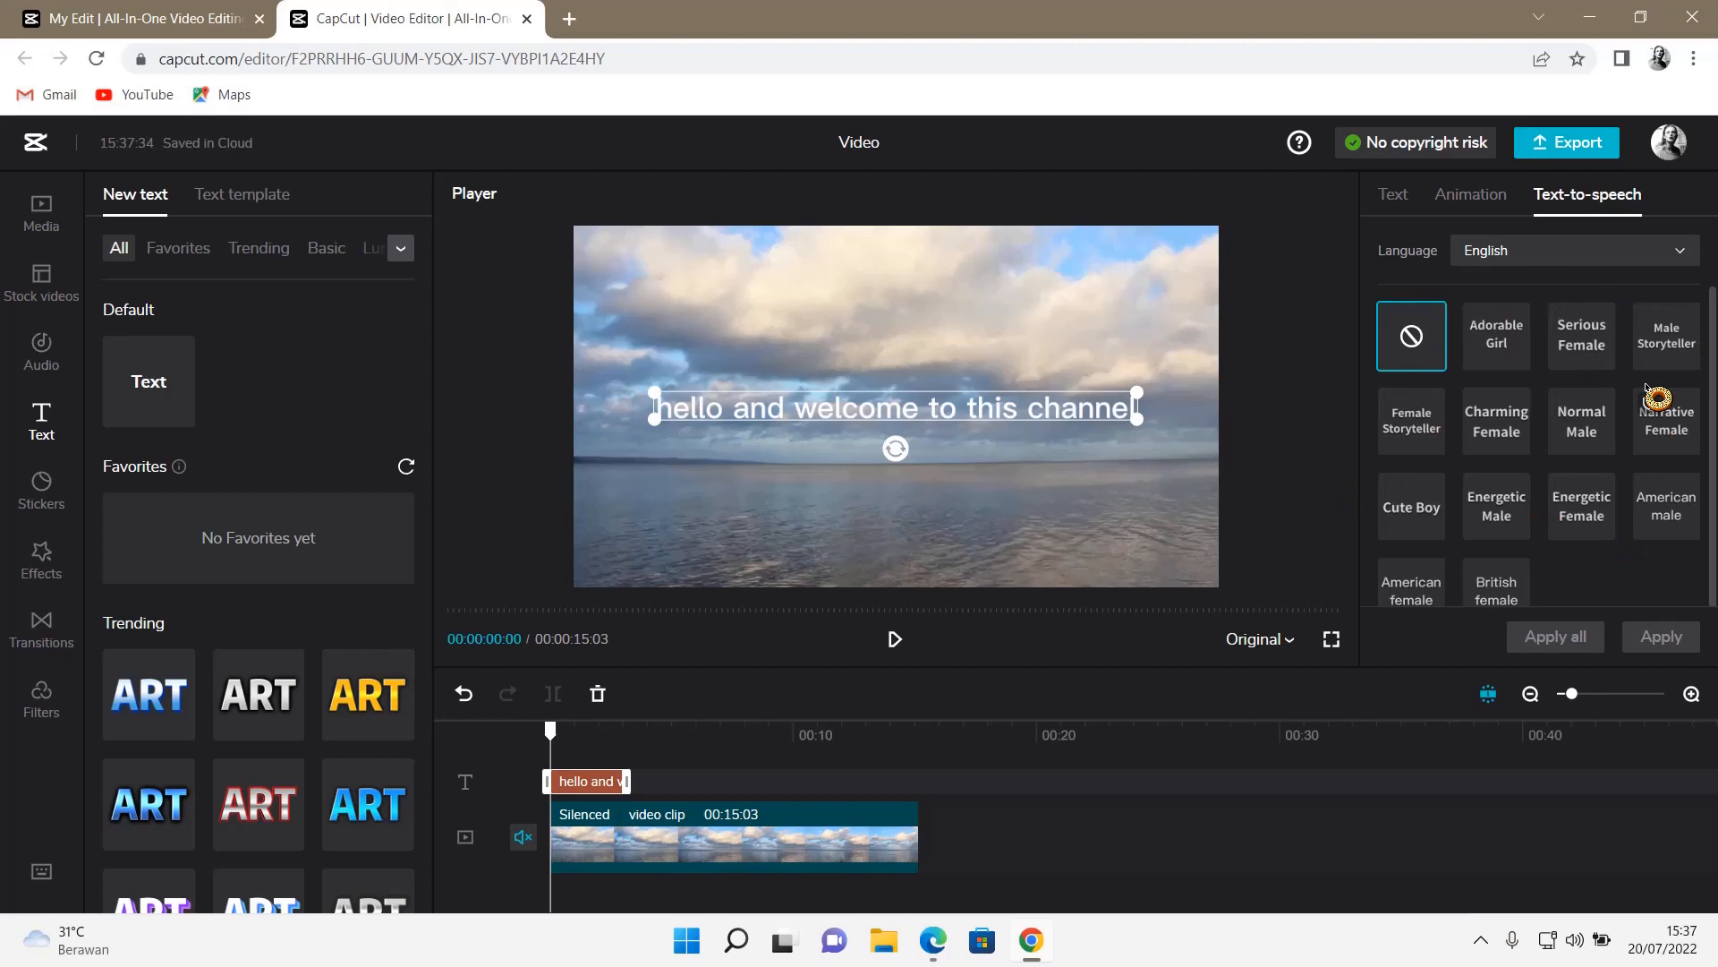
click(1570, 250)
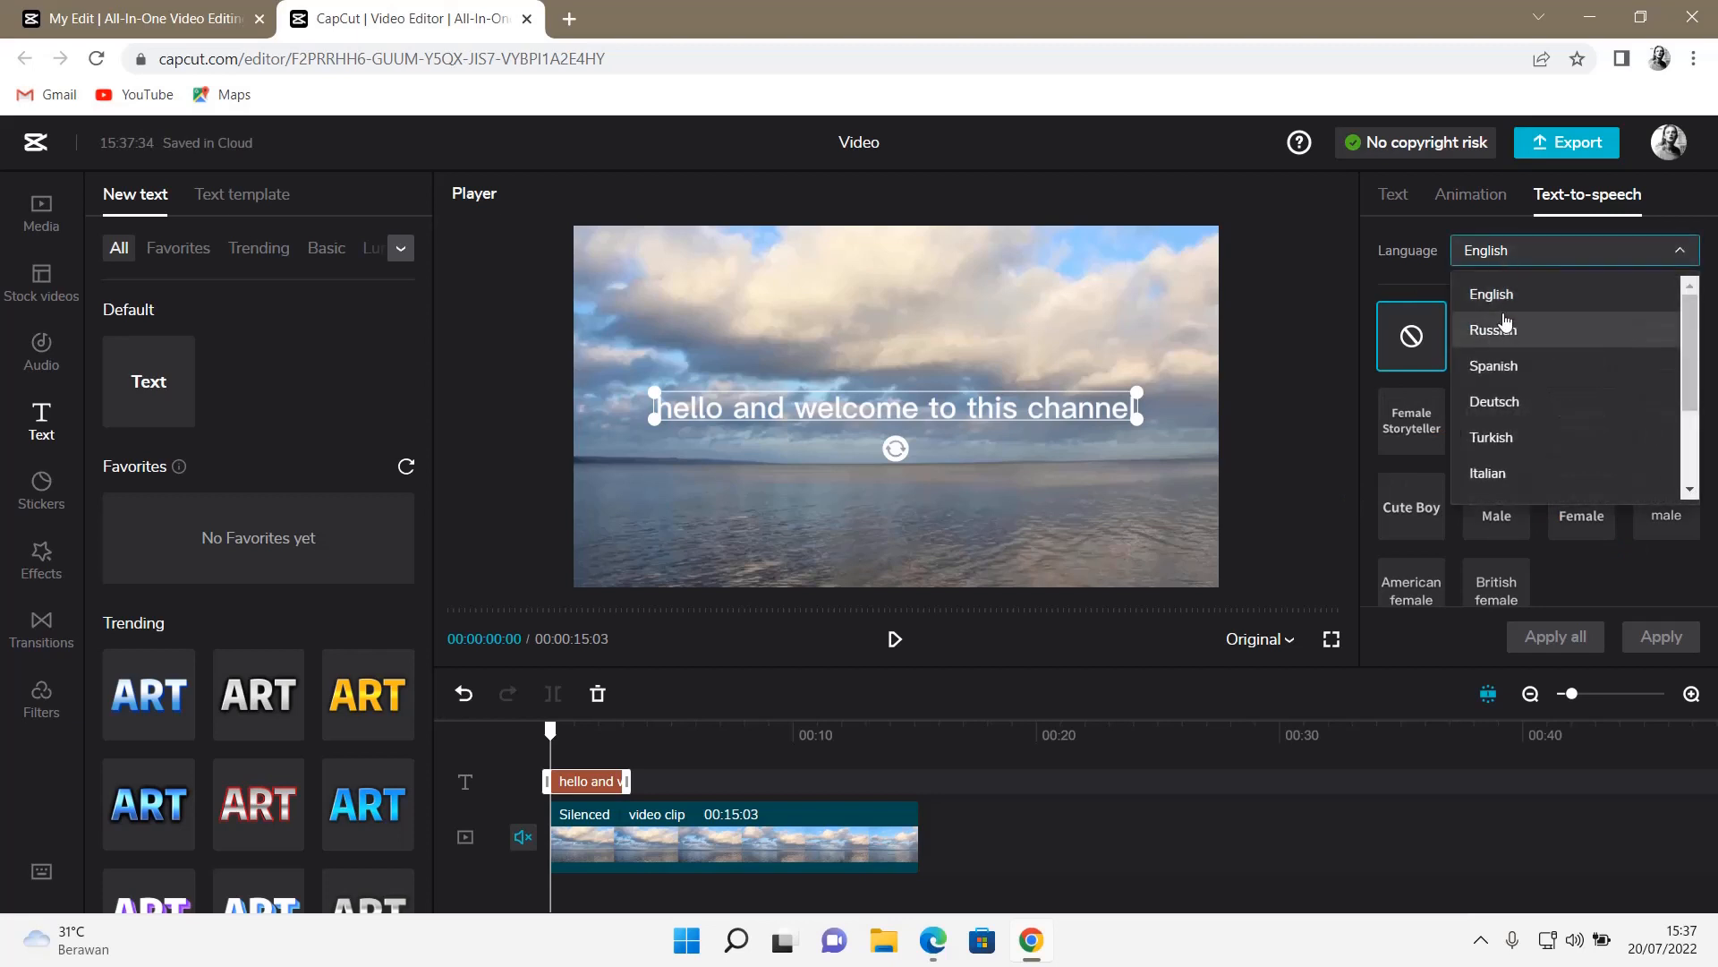
mouse_move(1539, 399)
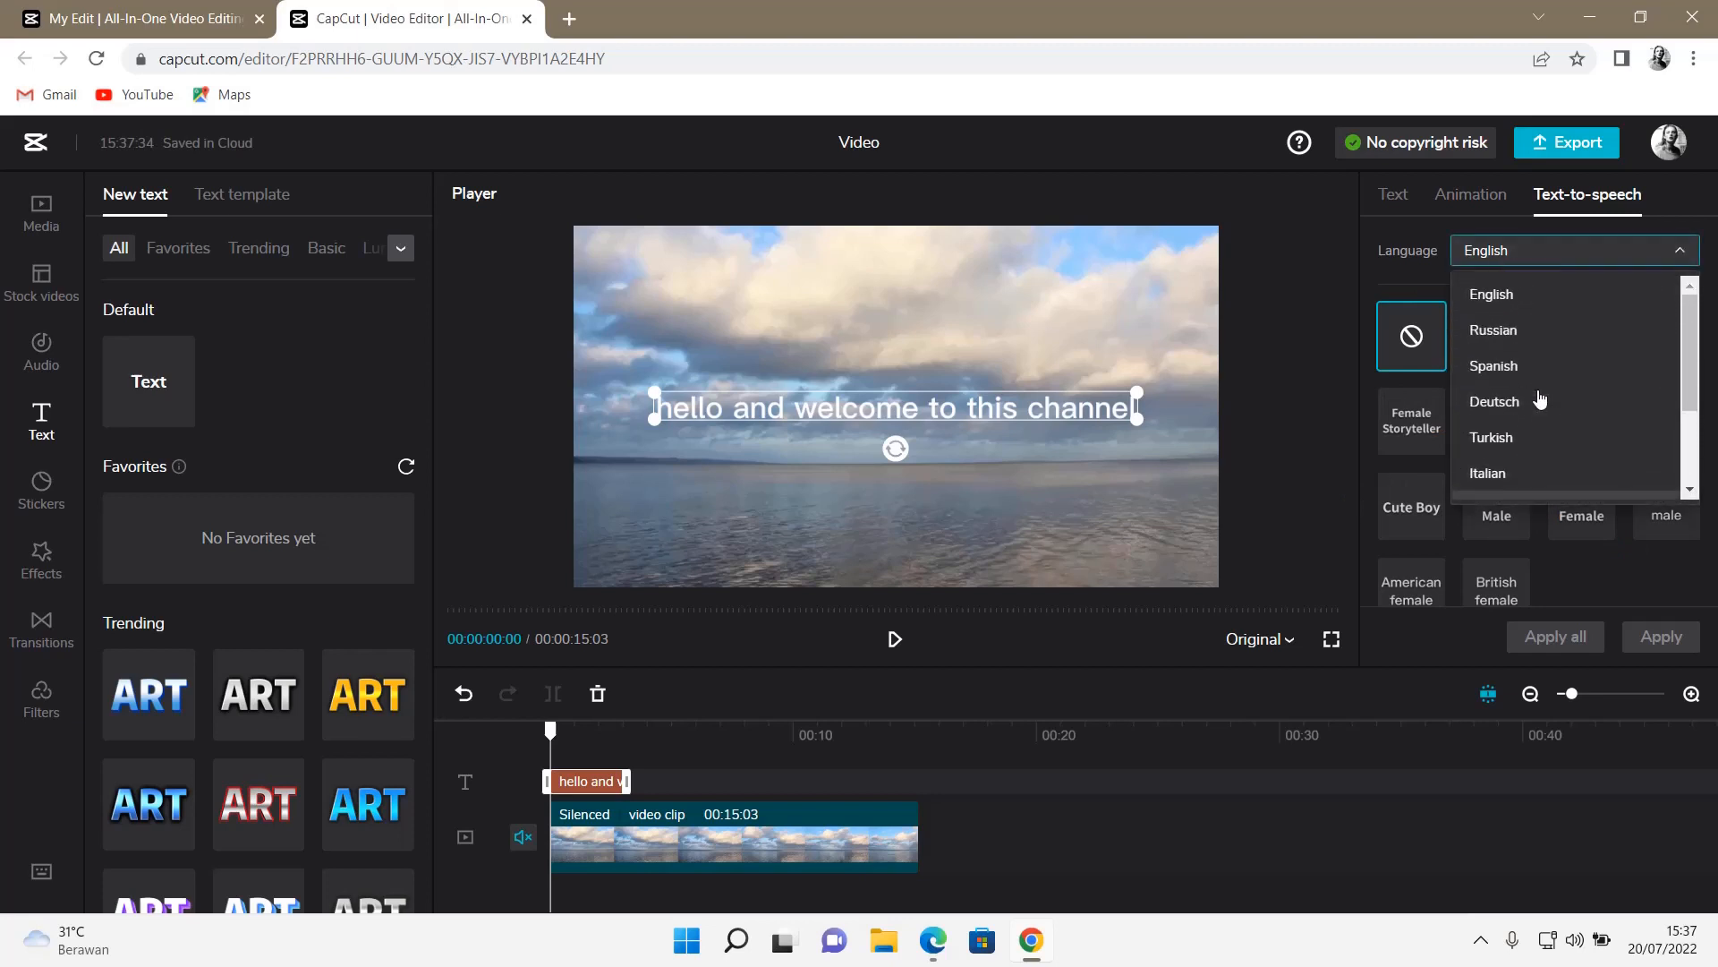
mouse_move(1536, 293)
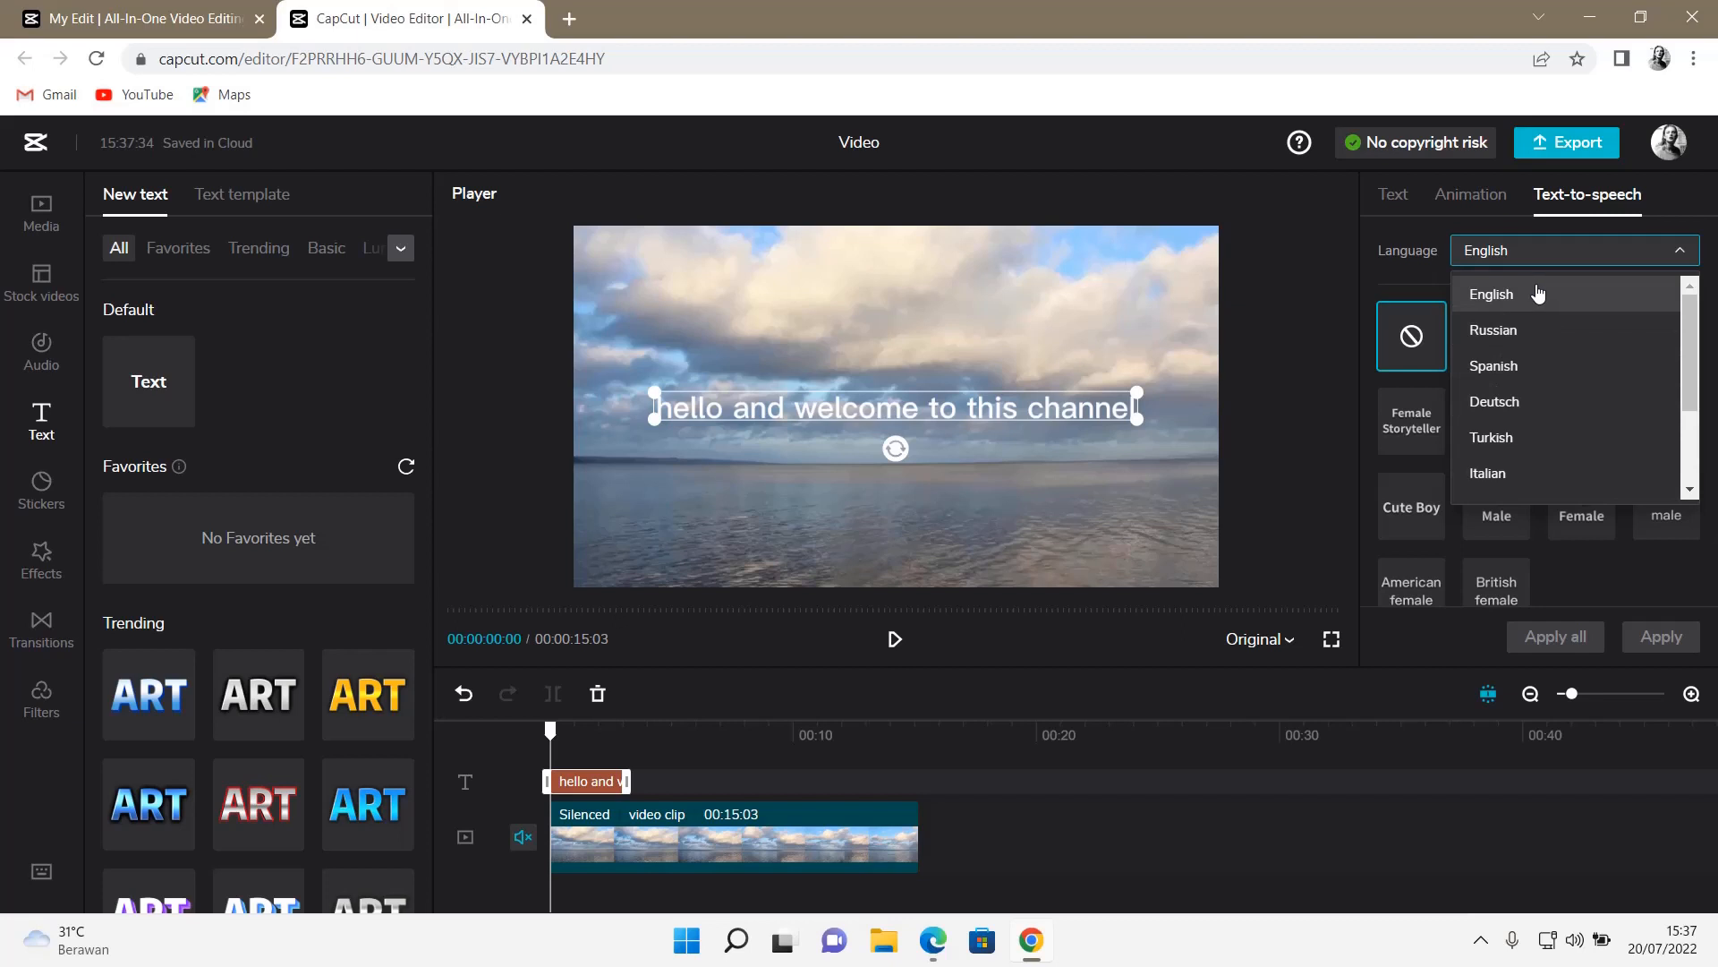
scroll(down, 3)
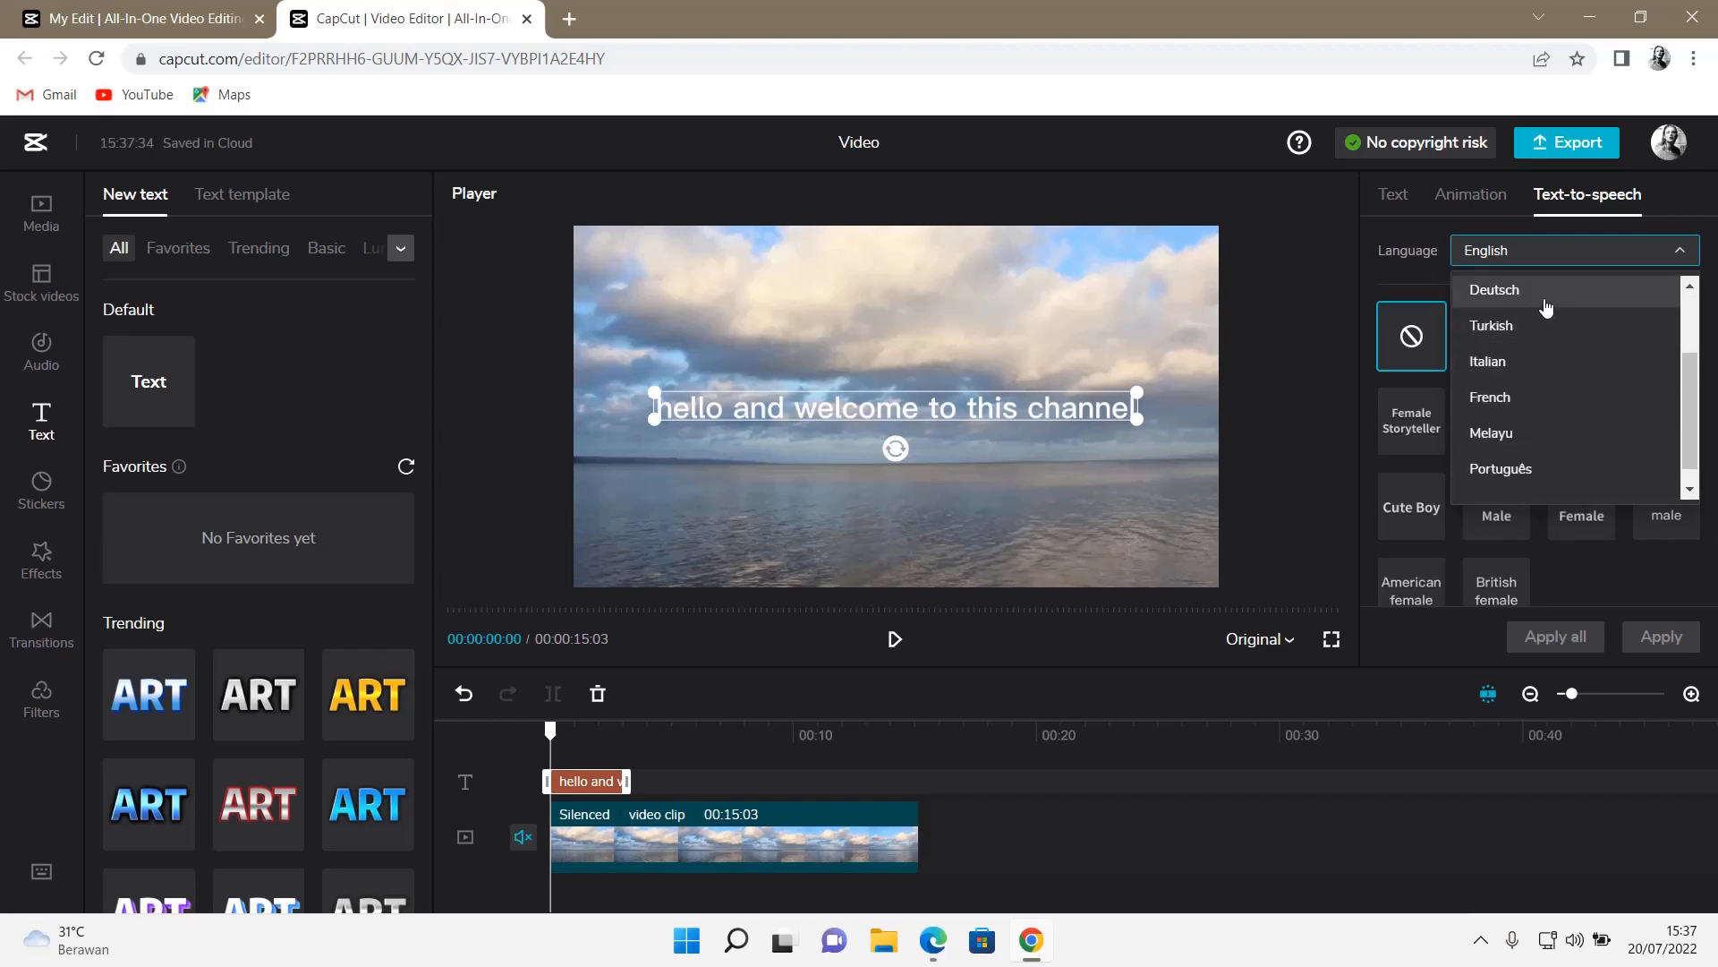
mouse_move(1540, 324)
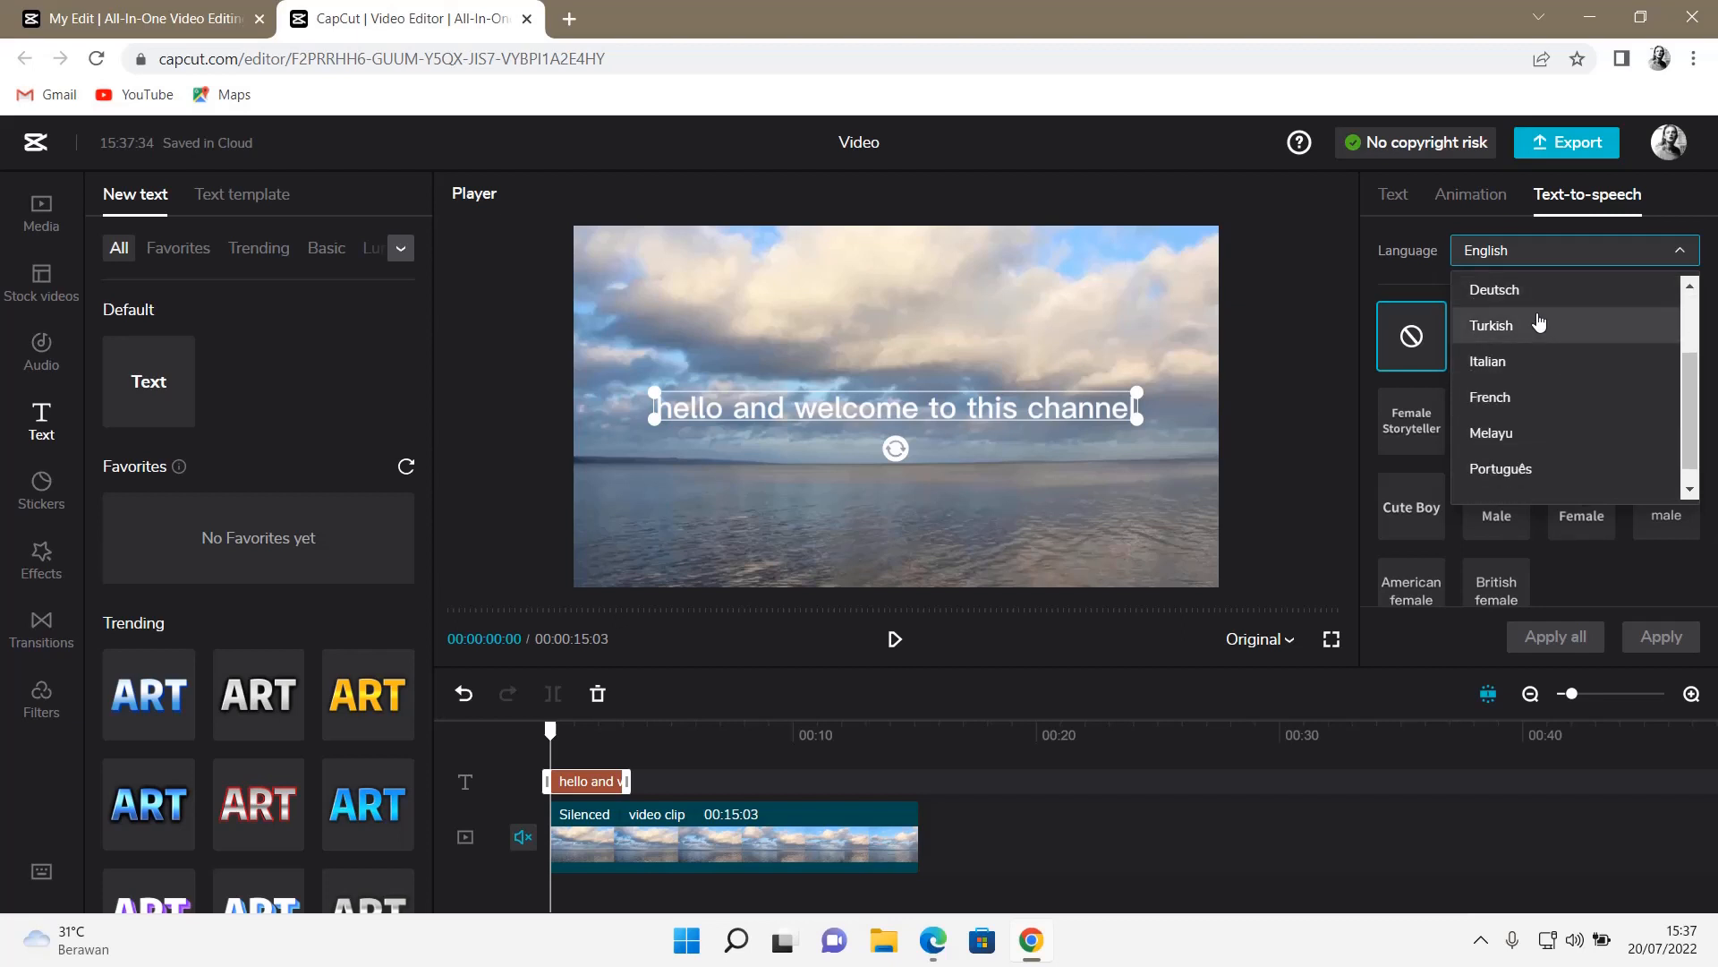
scroll(down, 3)
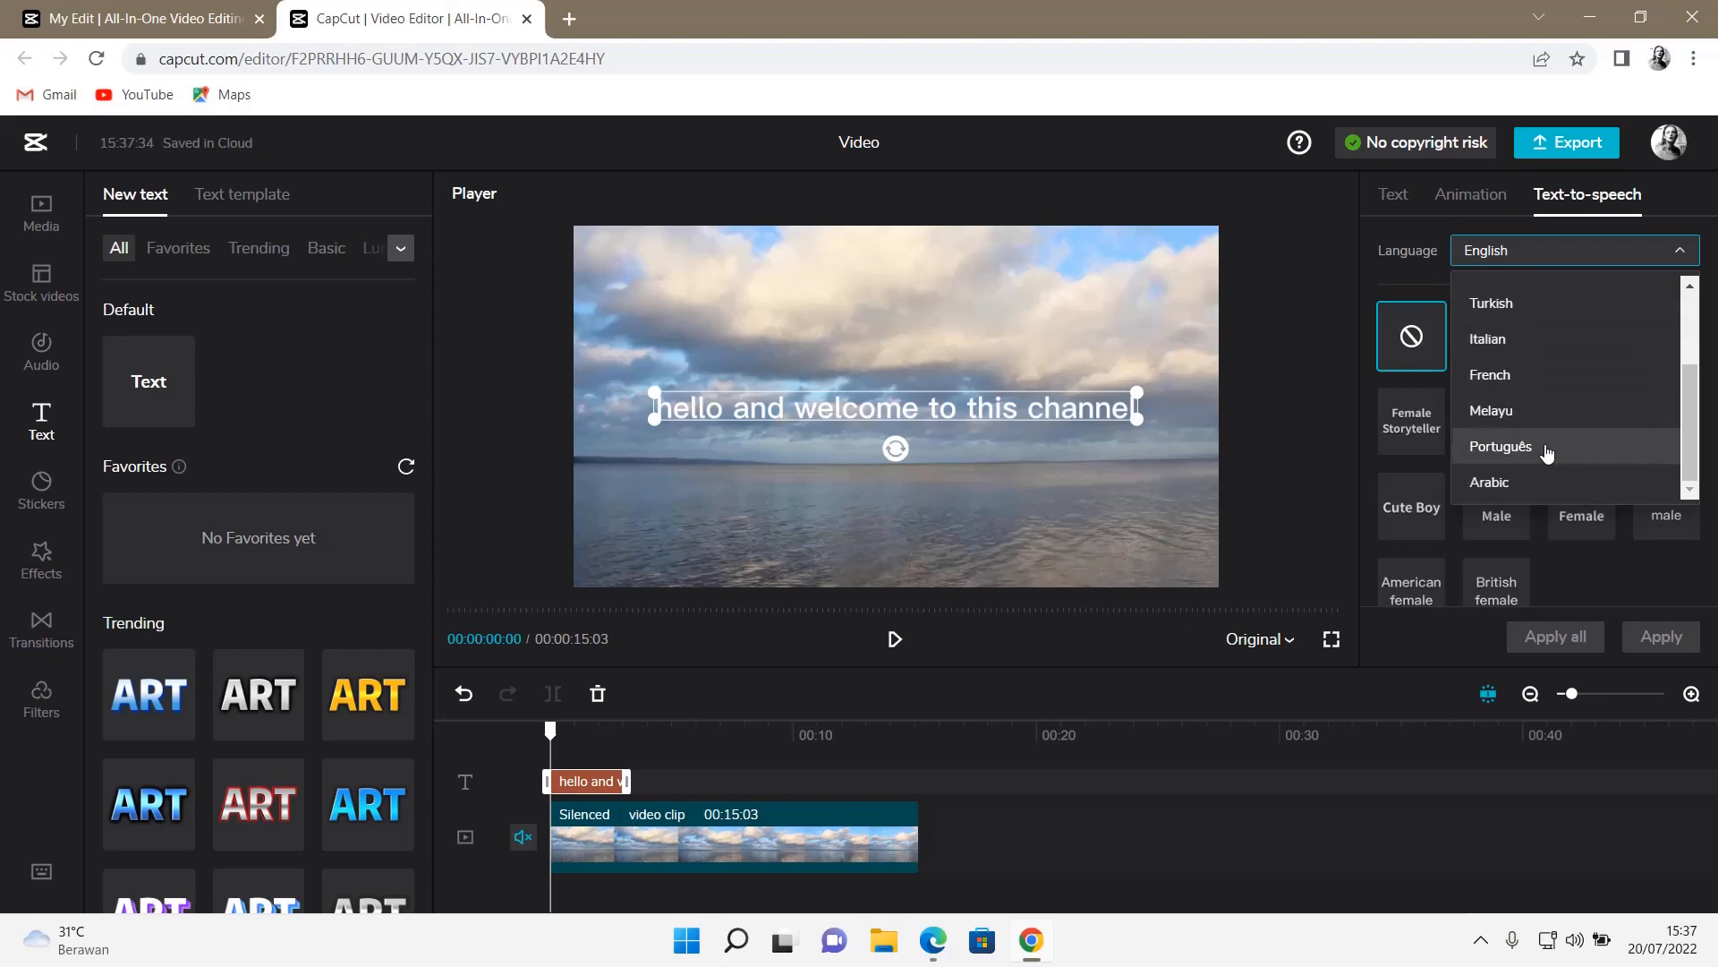
scroll(up, 3)
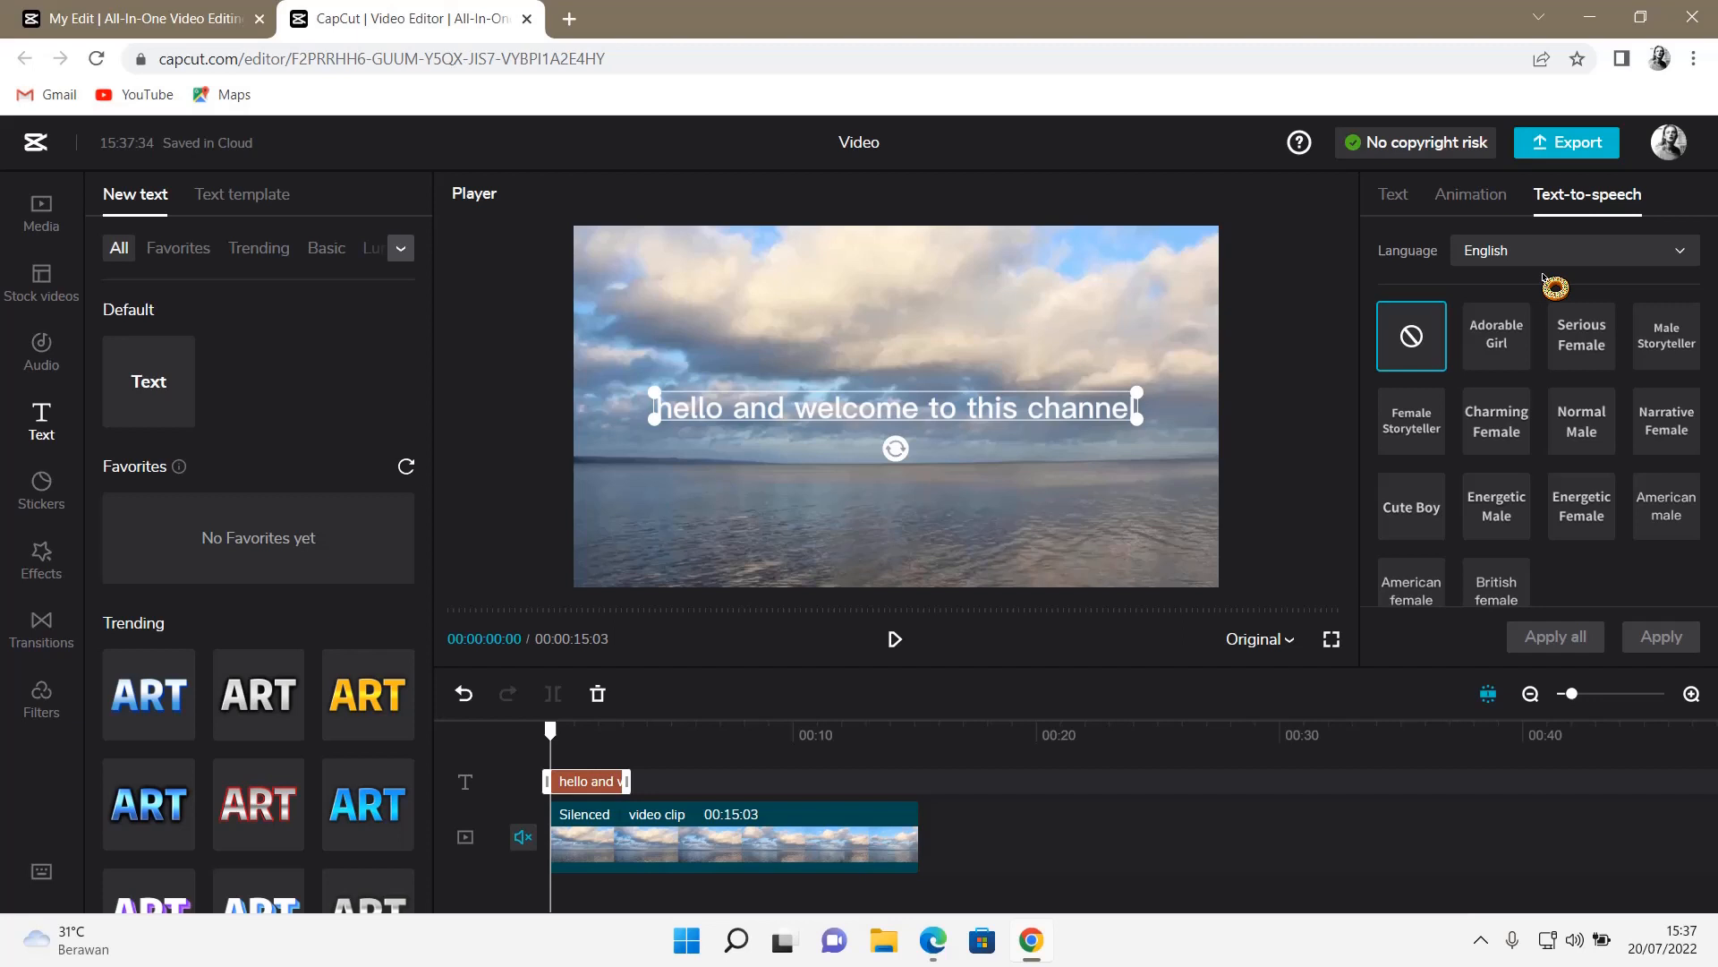
mouse_move(1603, 519)
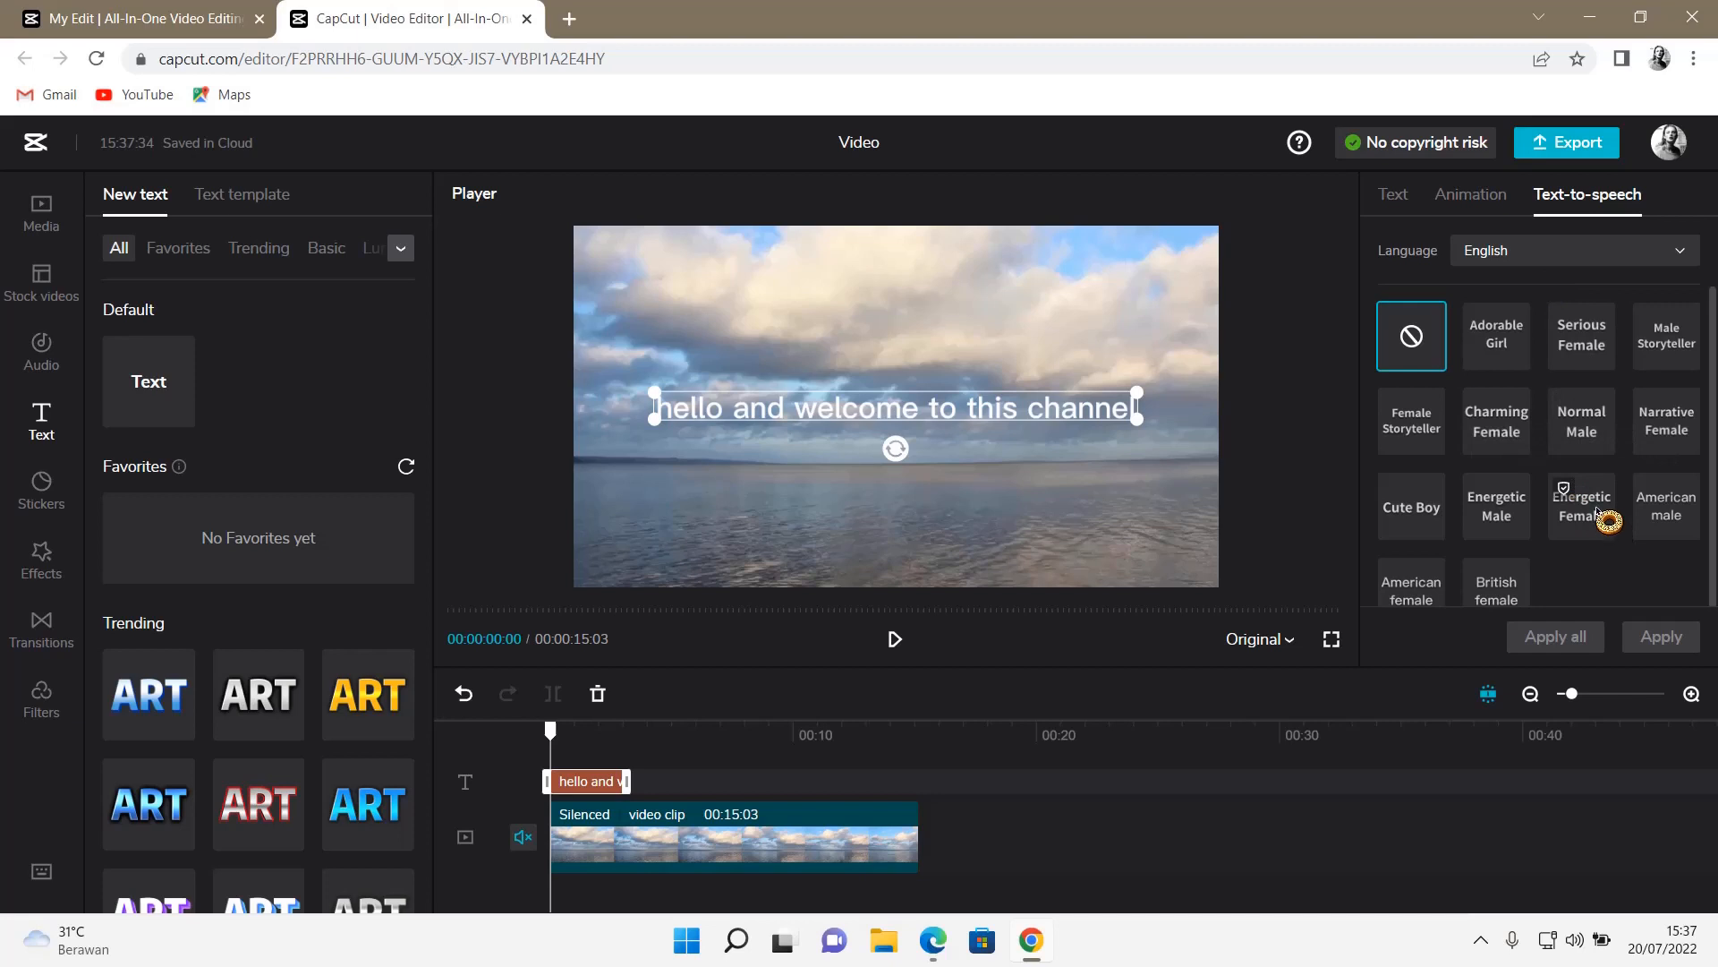
Step: Generate an Energetic Female narration of the caption as an audio track on the timeline
click(1581, 505)
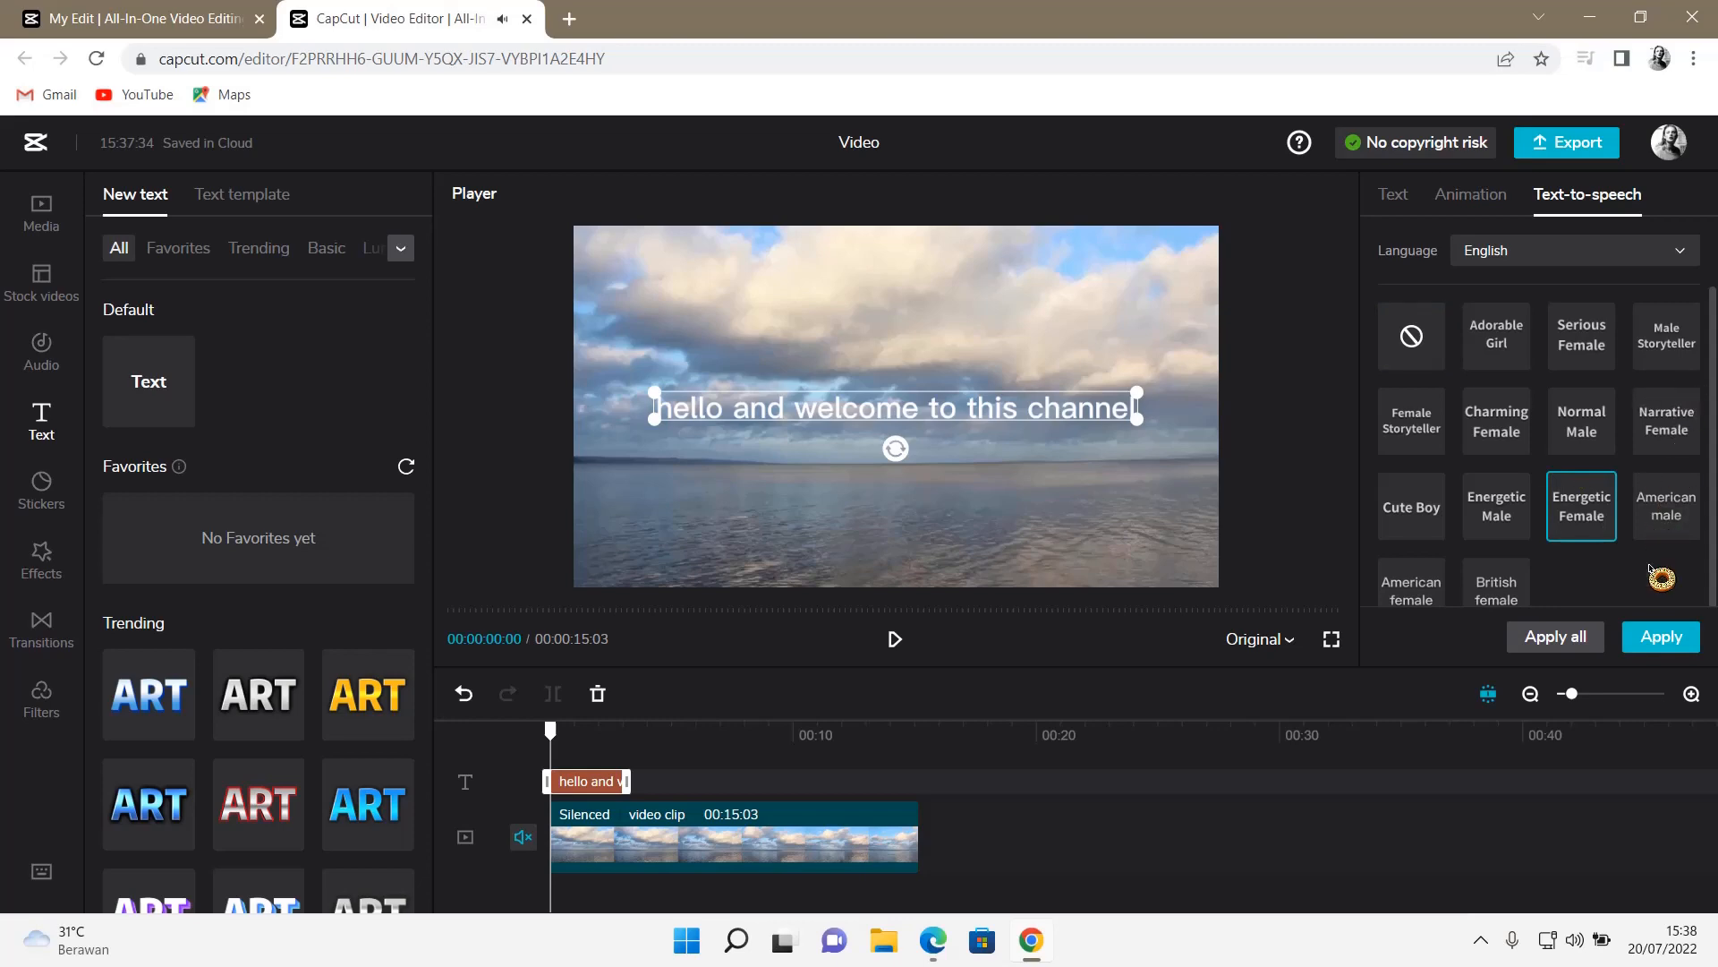
click(1661, 637)
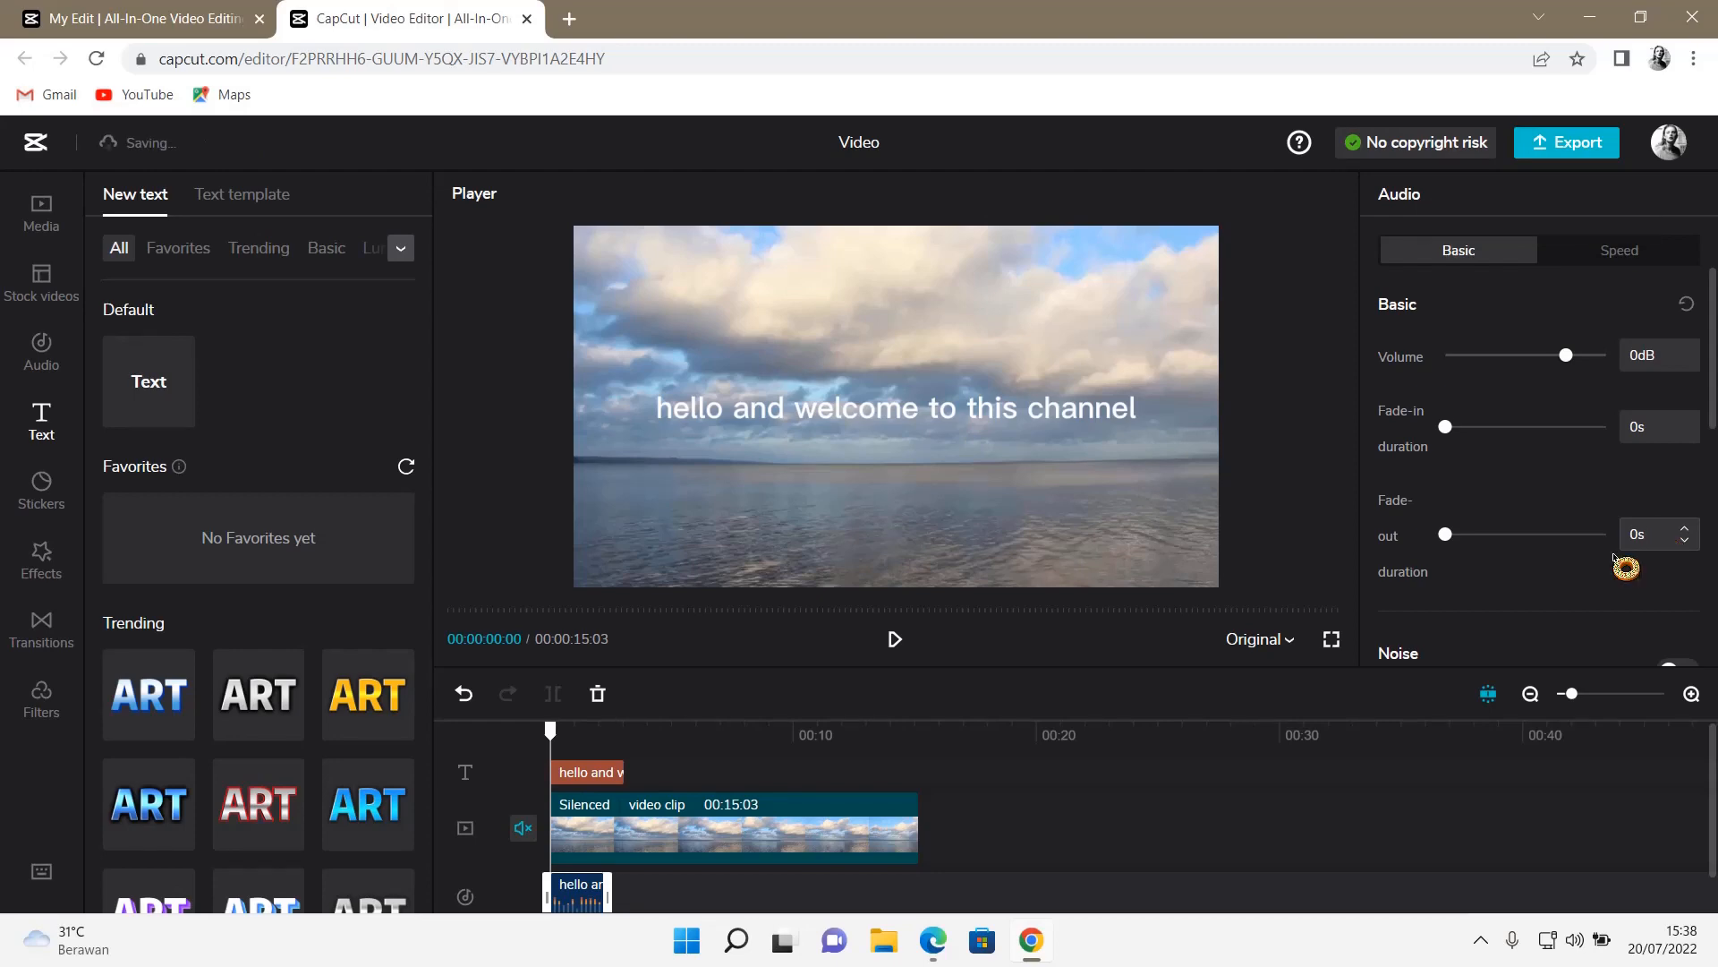
mouse_move(598, 907)
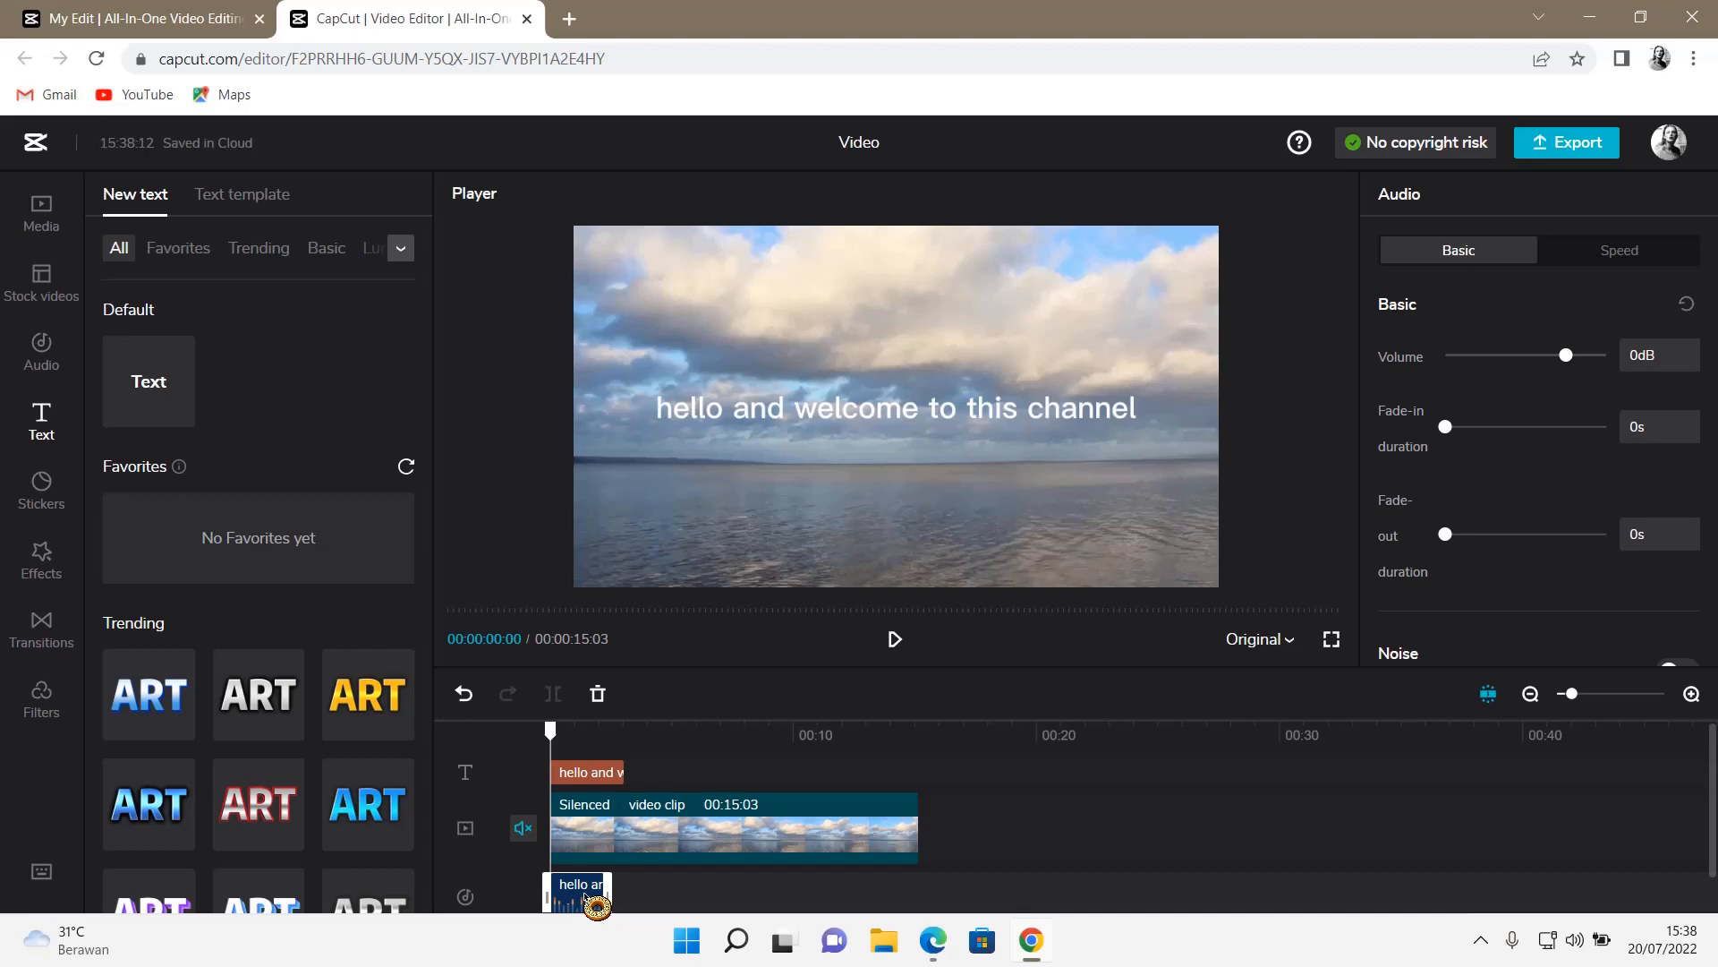
mouse_move(743, 769)
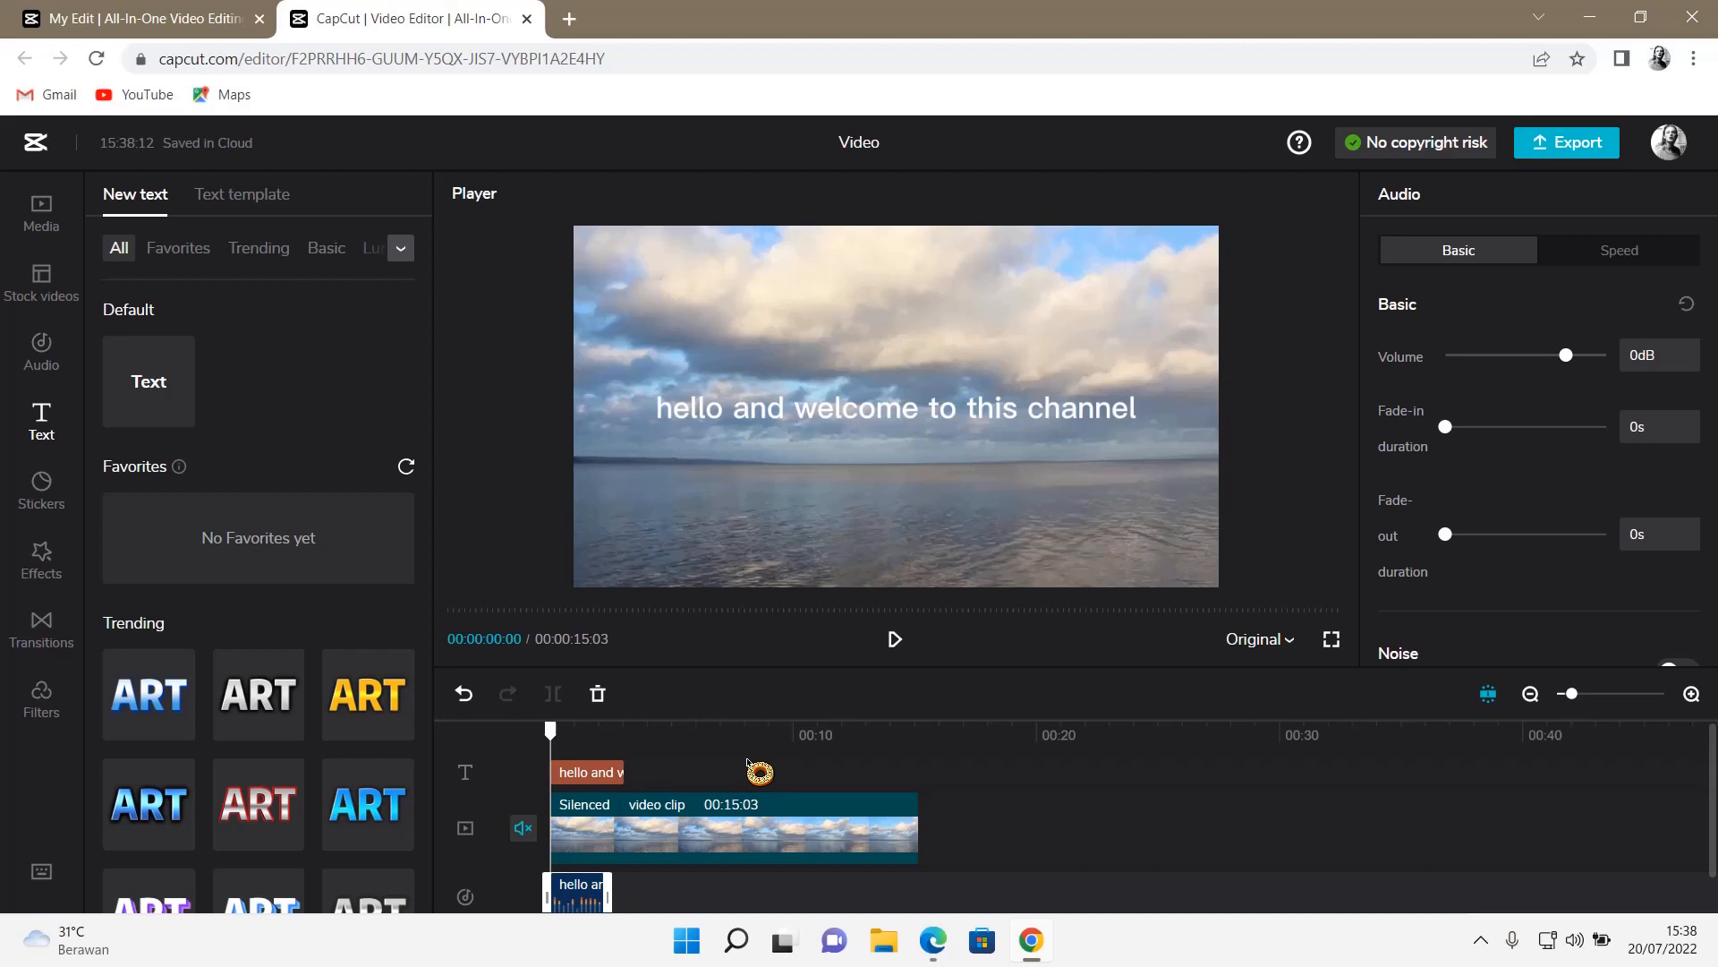
mouse_move(754, 823)
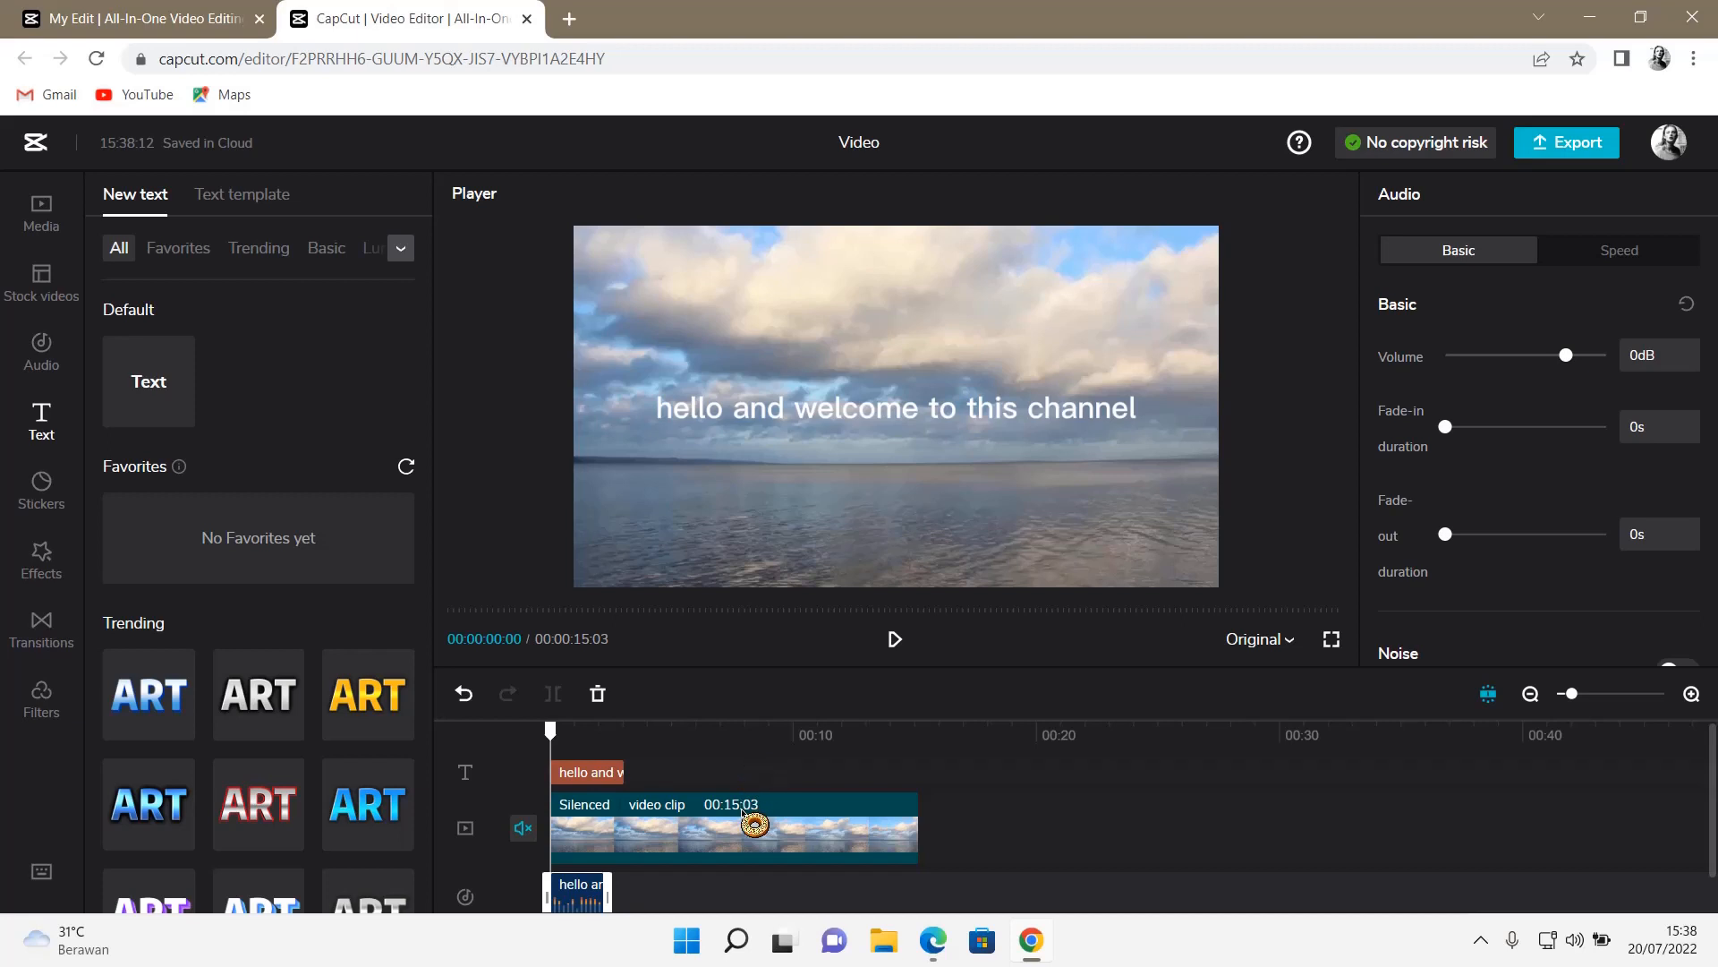
mouse_move(1207, 804)
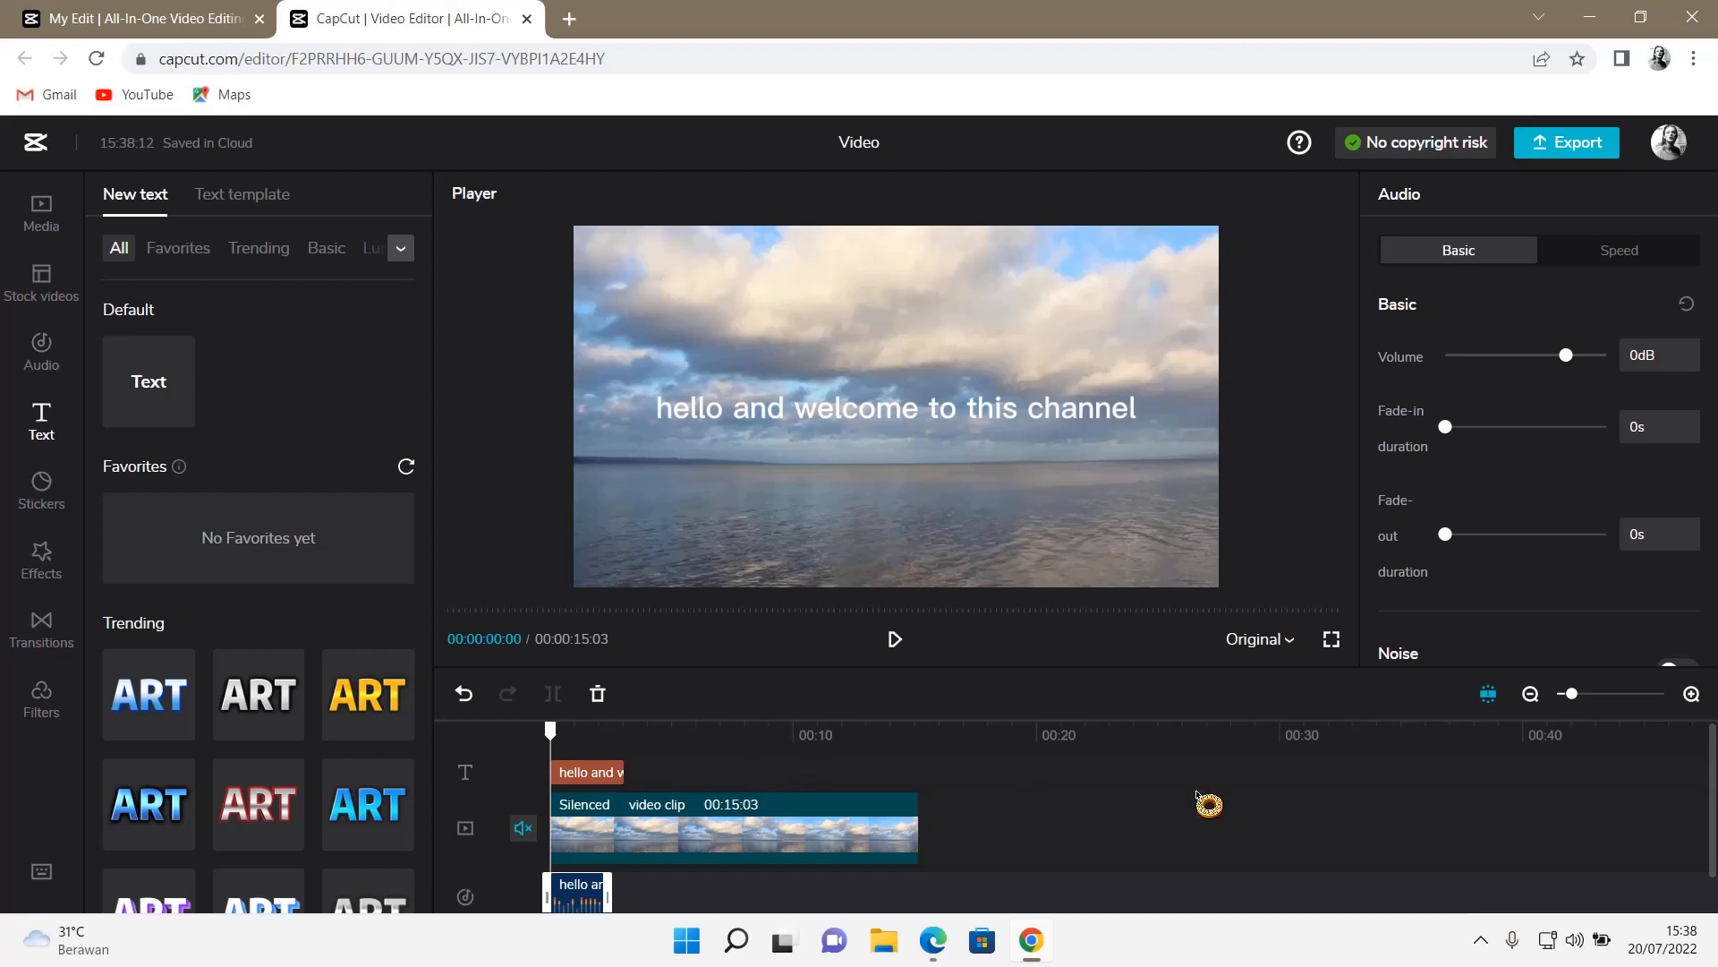
mouse_move(1217, 815)
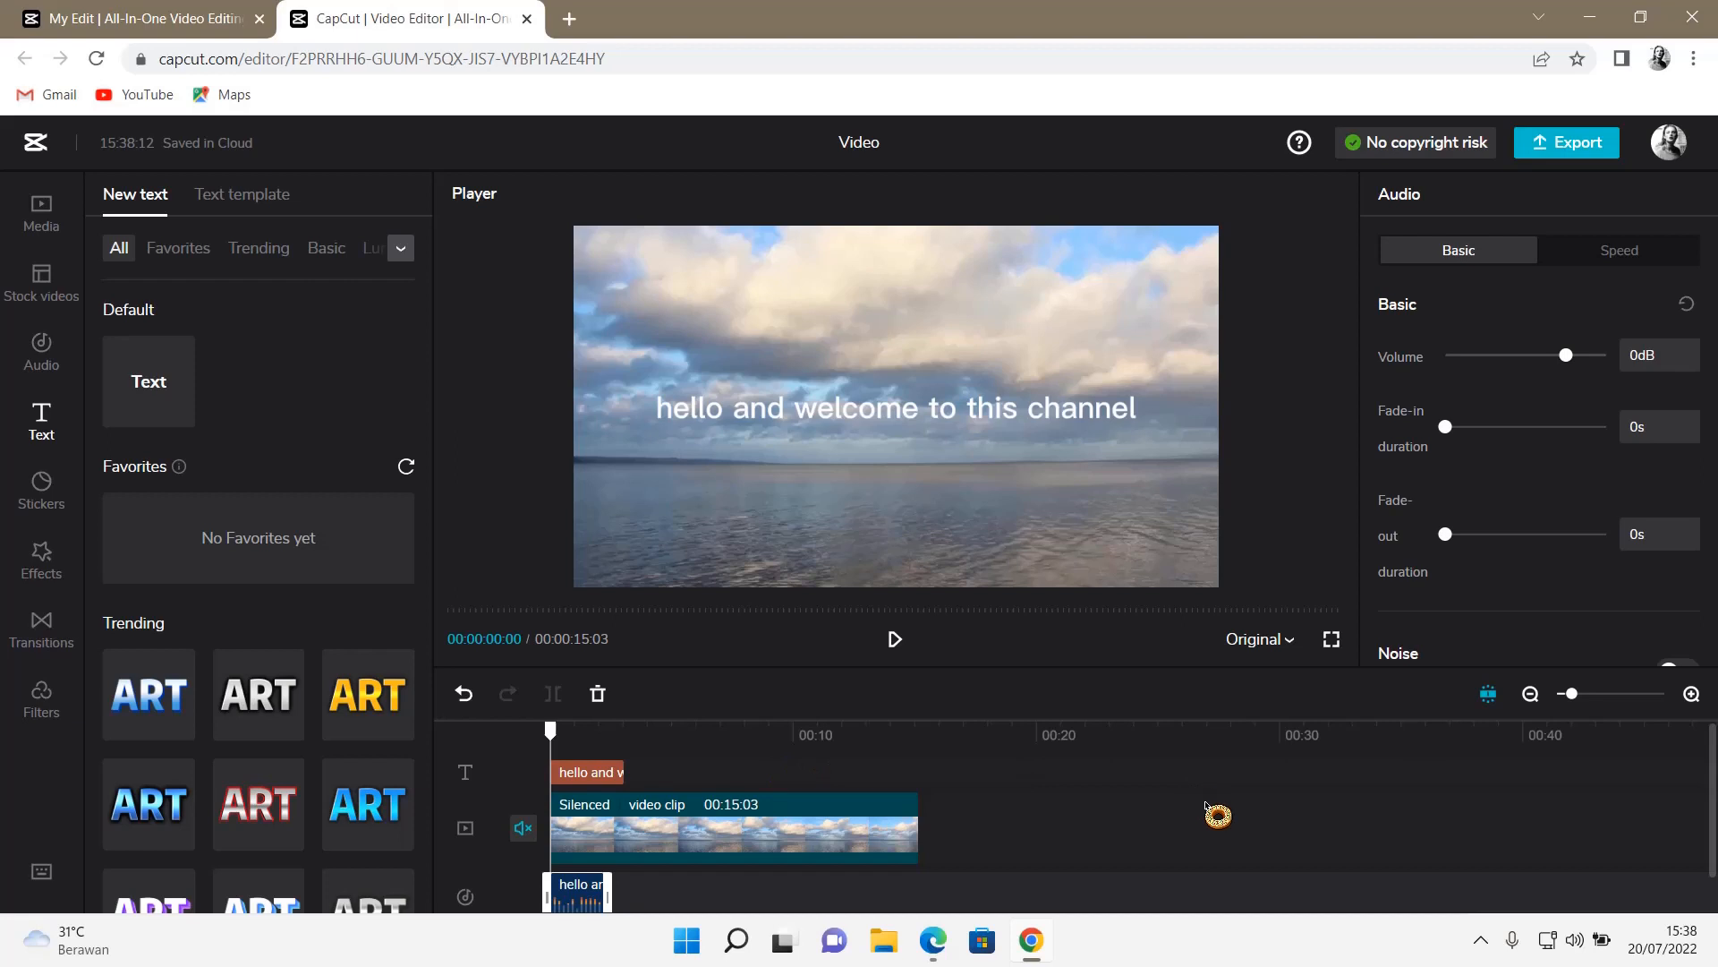
mouse_move(1425, 793)
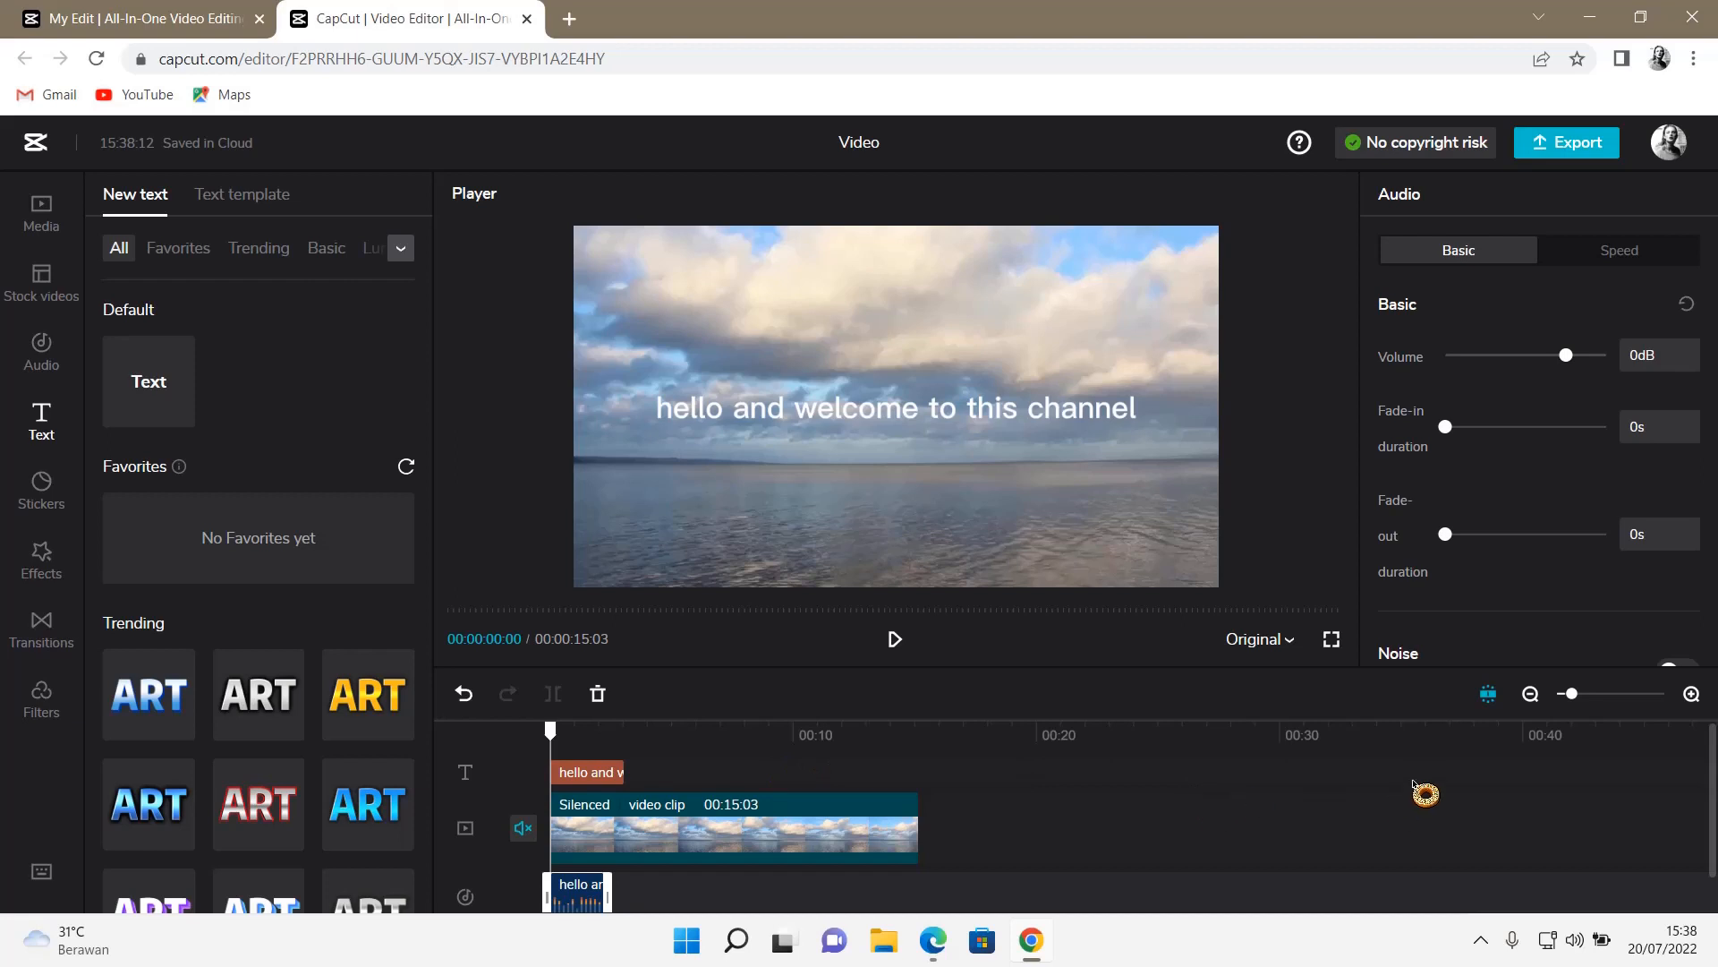
mouse_move(1446, 816)
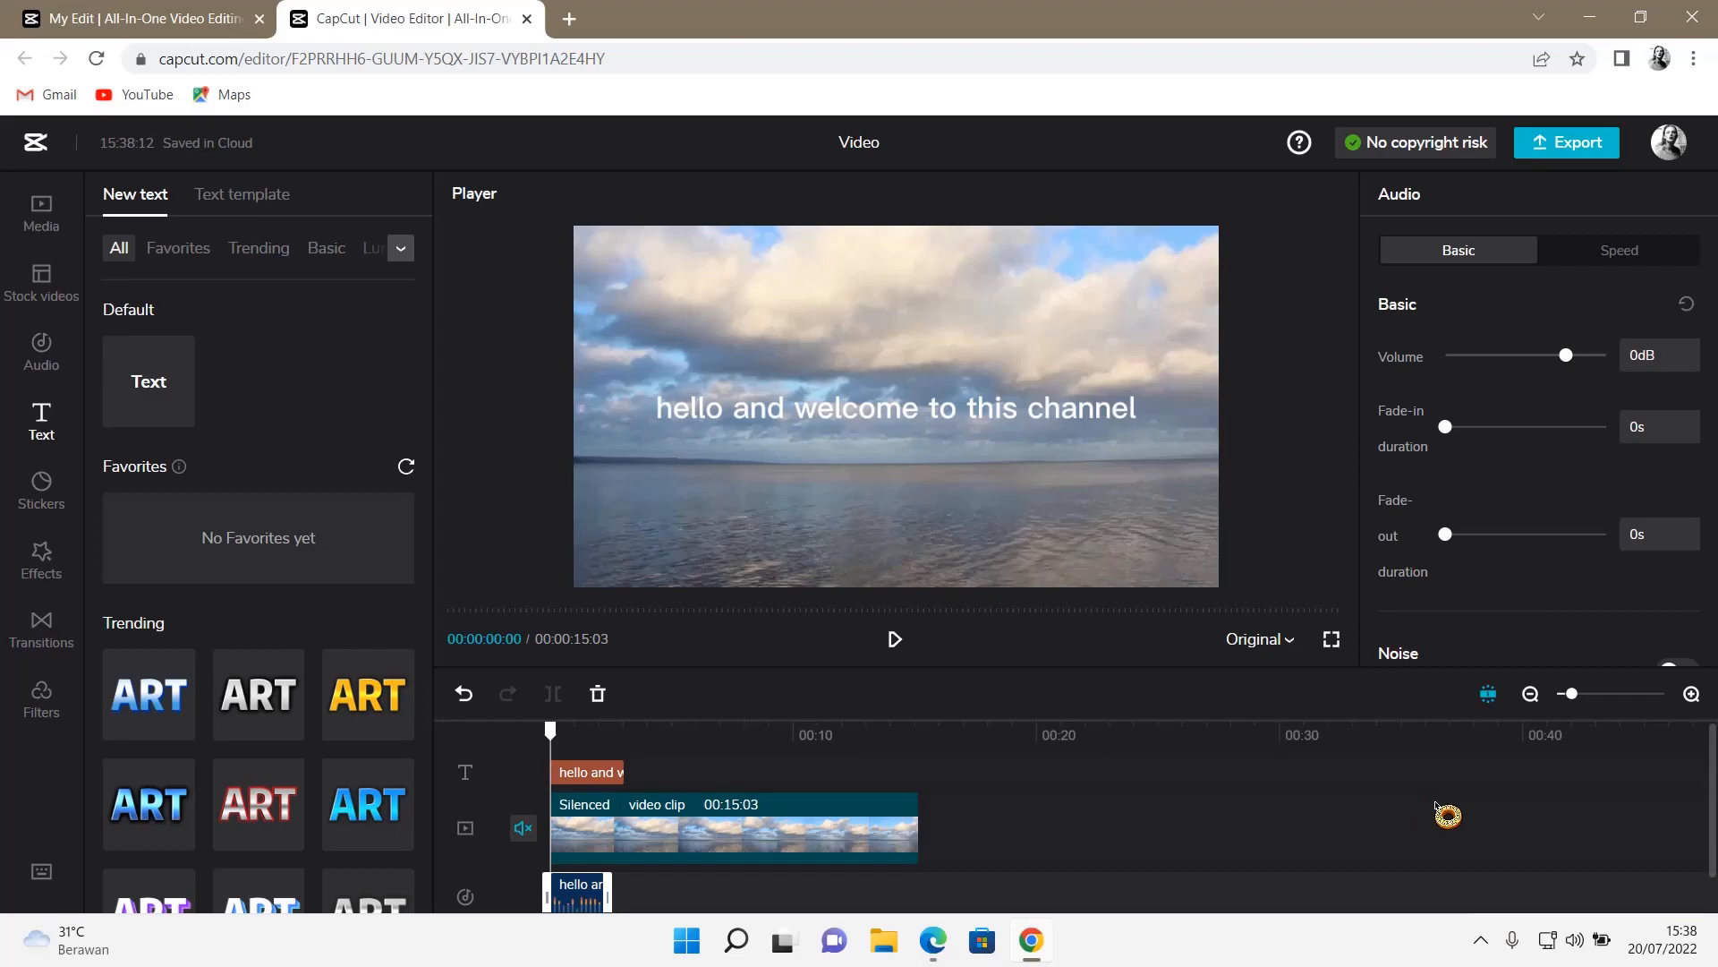